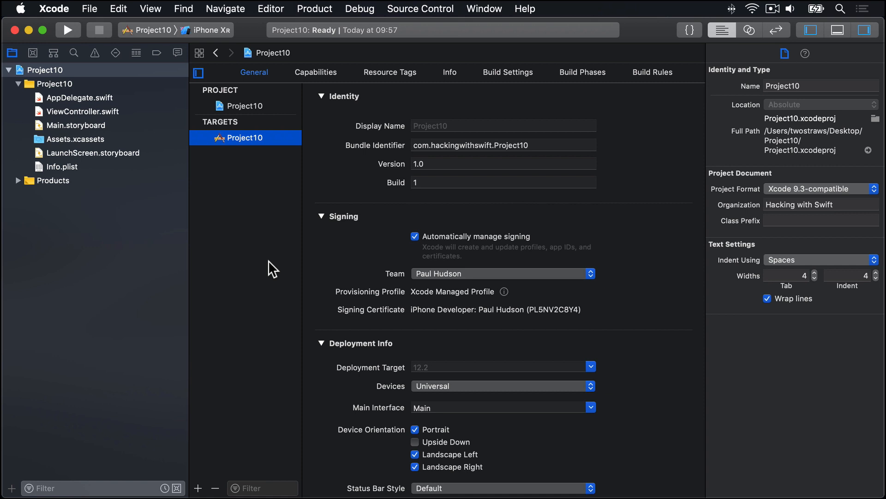
mouse_move(260, 263)
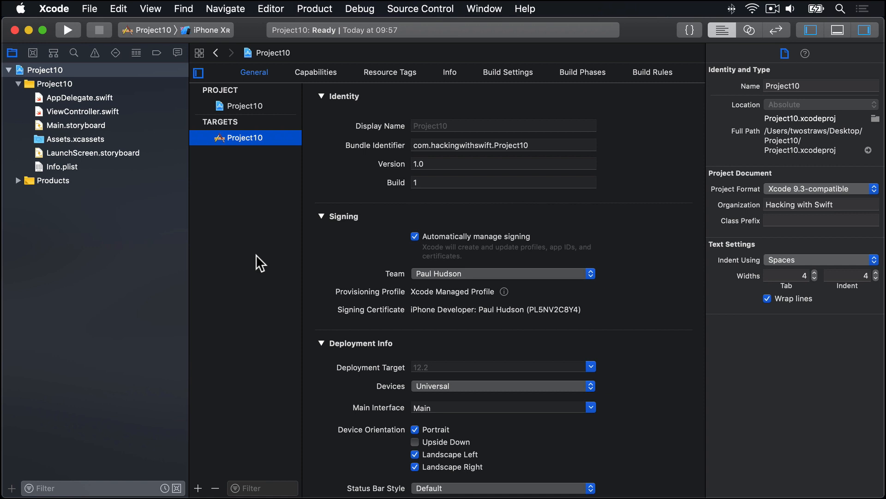
Change ViewController's superclass in ViewController.swift from UIViewController to UICollectionViewController.
click(83, 112)
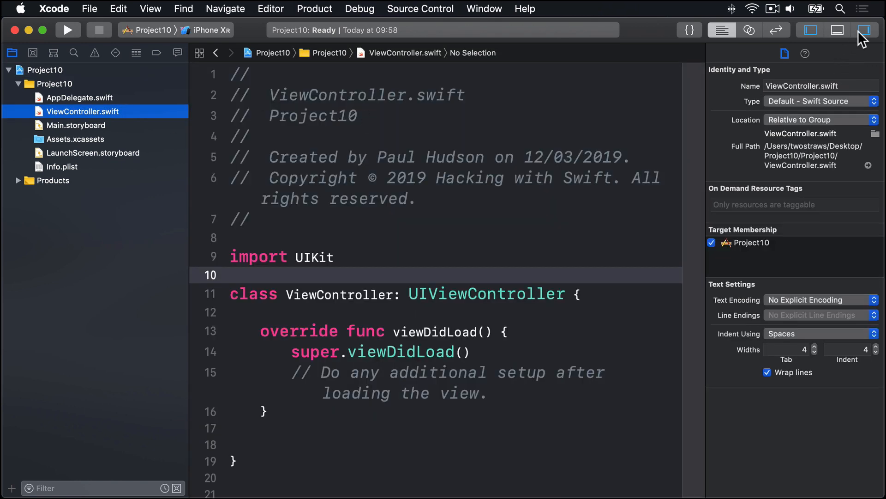
click(864, 29)
text(Collection)
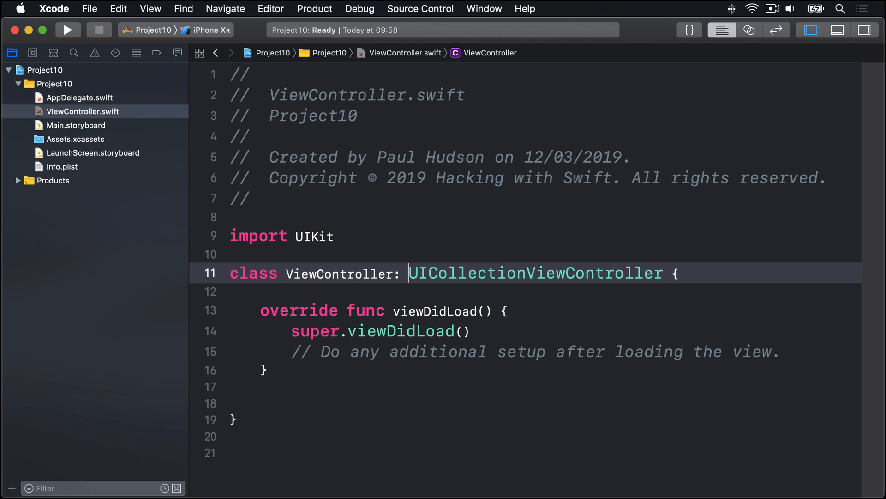
double_click(535, 274)
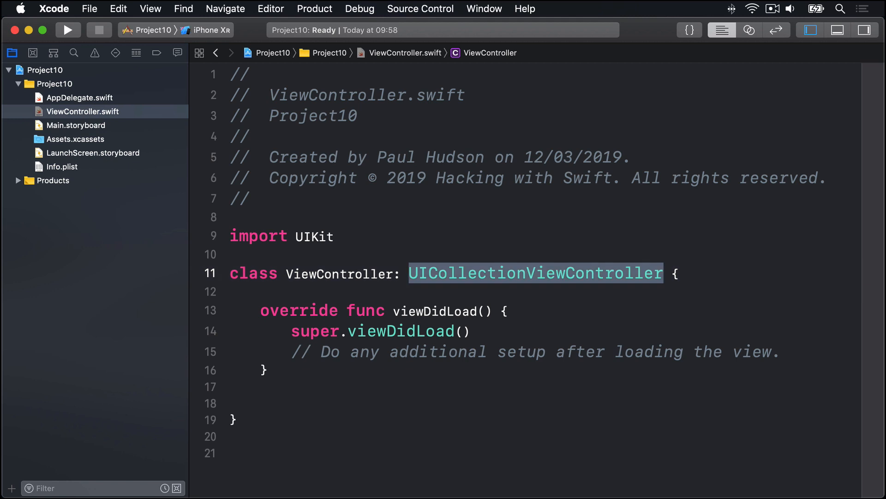
Delete the storyboard's View Controller and add a Collection View Controller from the Object Library.
click(76, 125)
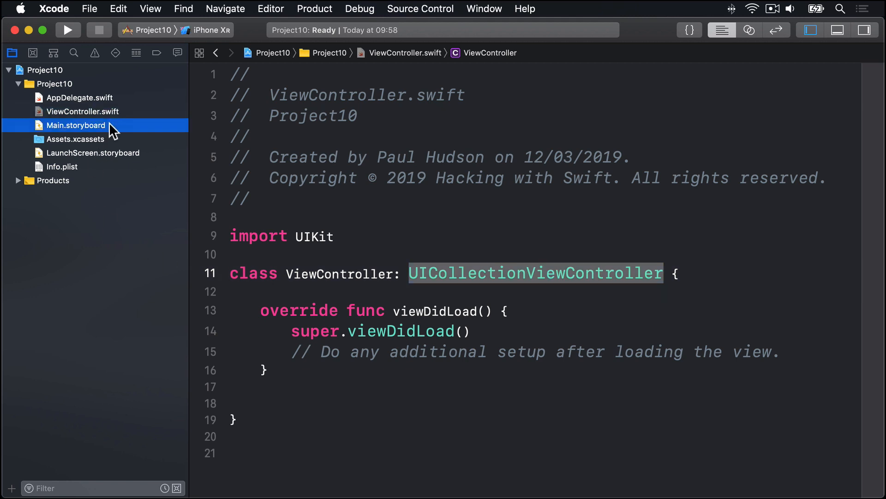
click(76, 124)
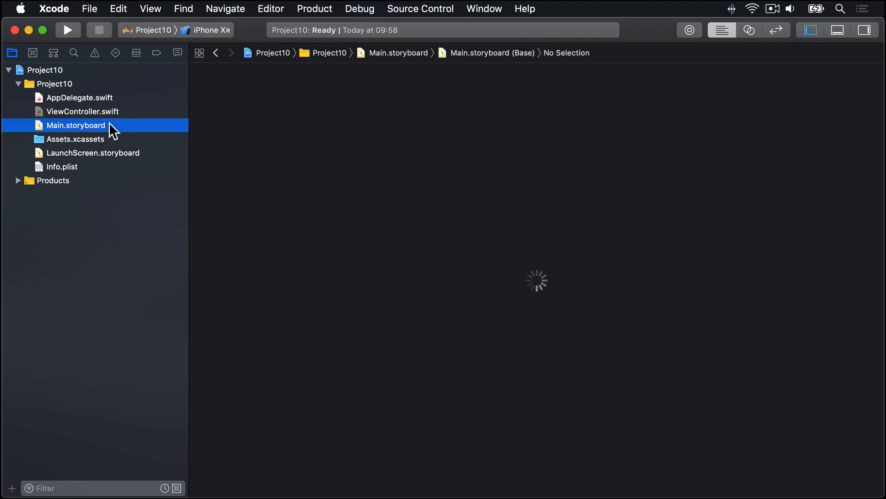
click(75, 125)
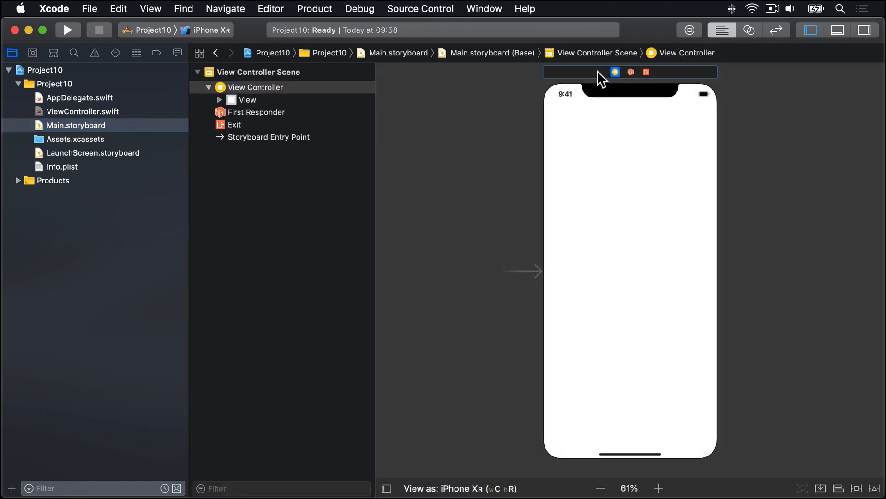
click(689, 30)
text(collect)
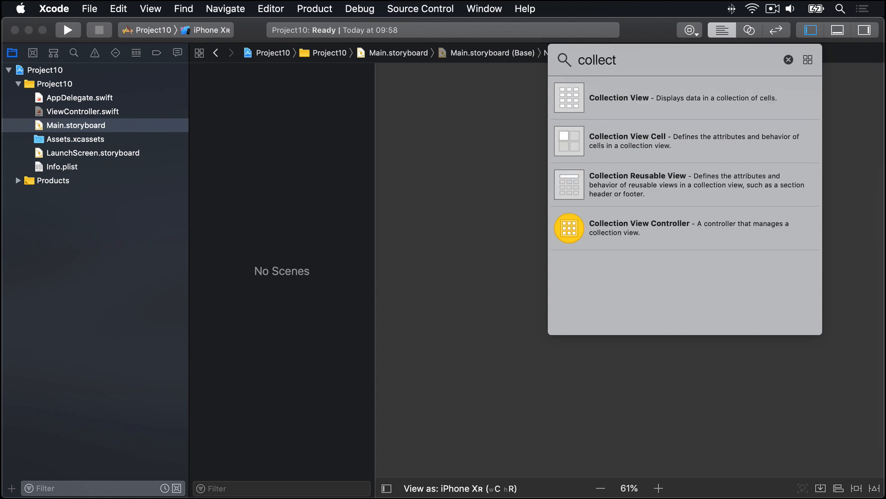
text(ion)
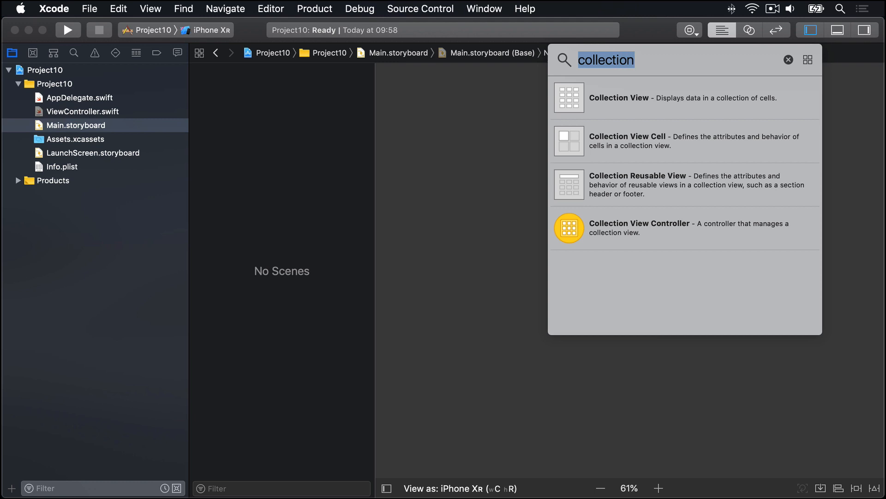
mouse_move(661, 112)
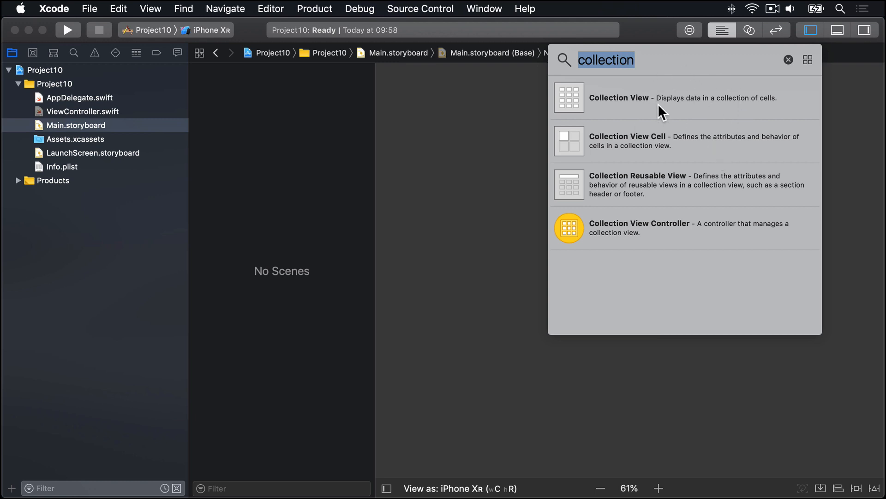
mouse_move(714, 224)
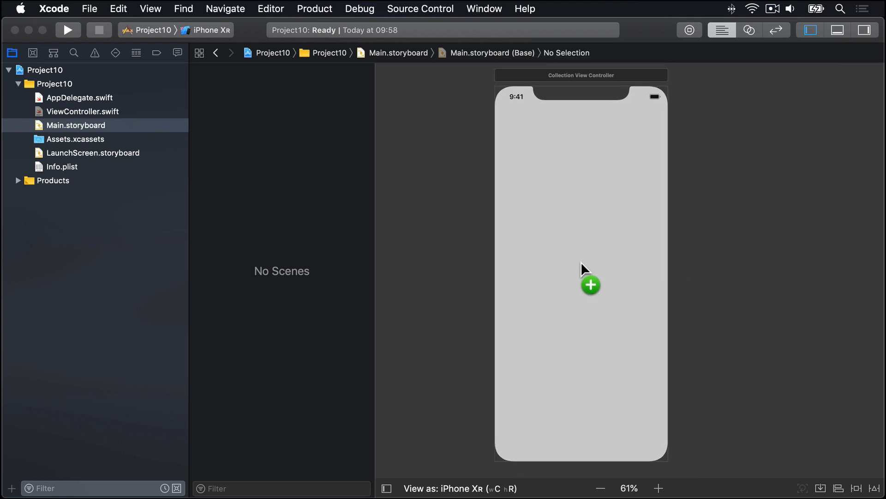
click(590, 285)
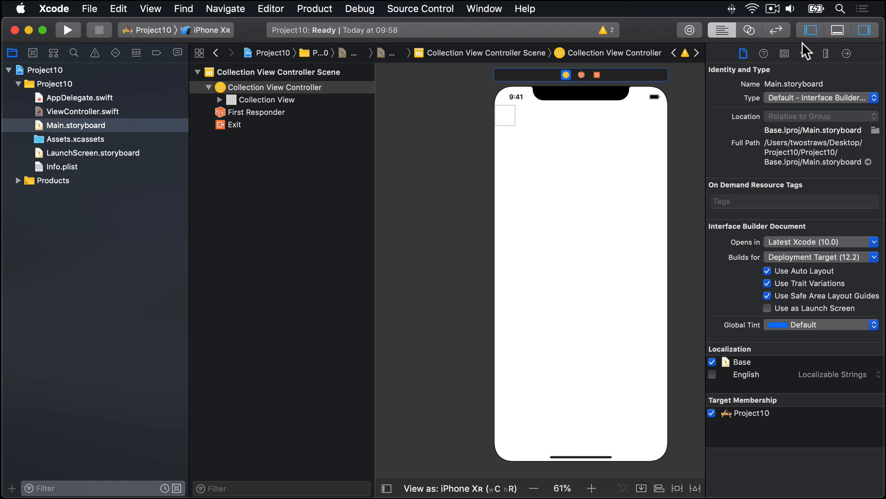
Set the controller's Class to ViewController and mark it Is Initial View Controller.
click(785, 53)
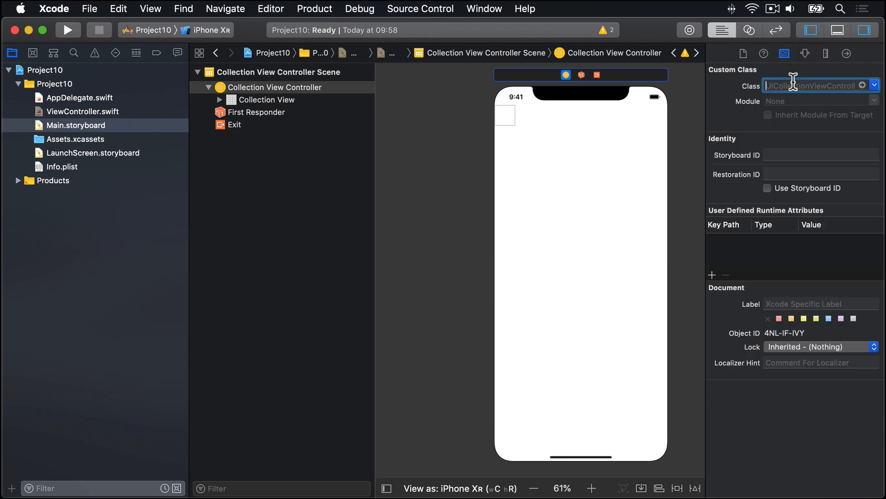
text(ViewController)
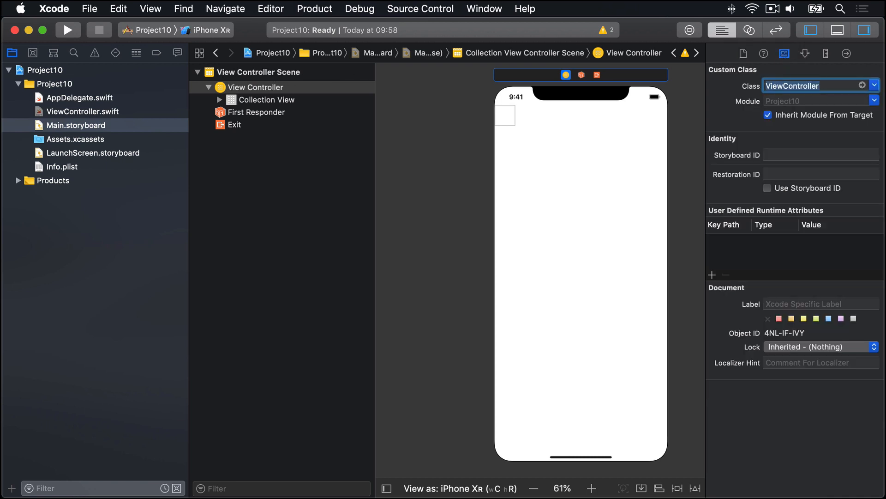
click(805, 54)
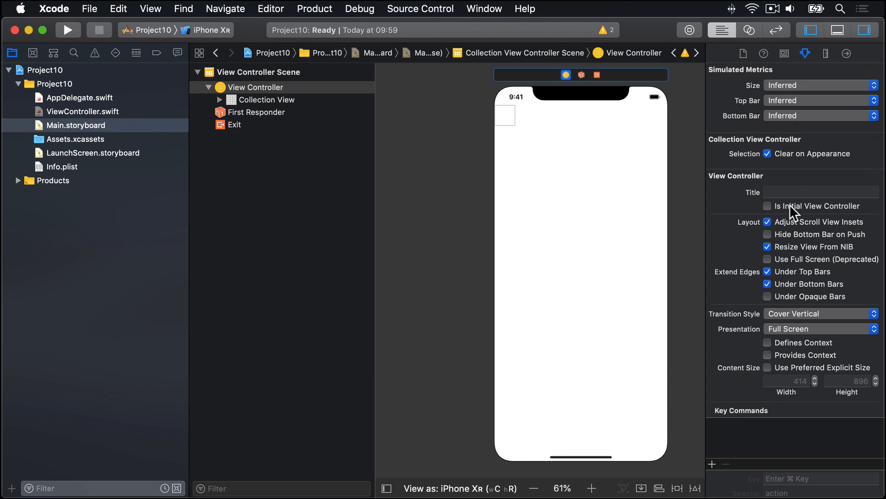
click(767, 206)
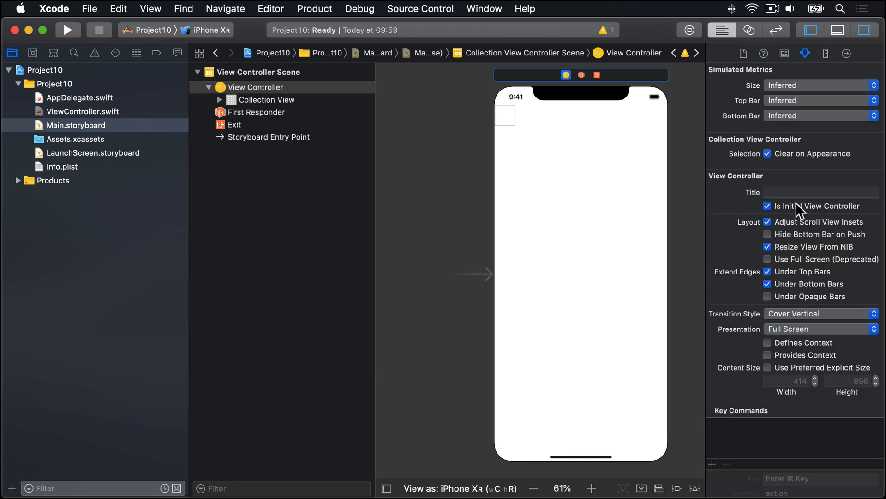
Embed the controller in a Navigation Controller via Editor > Embed In.
click(271, 8)
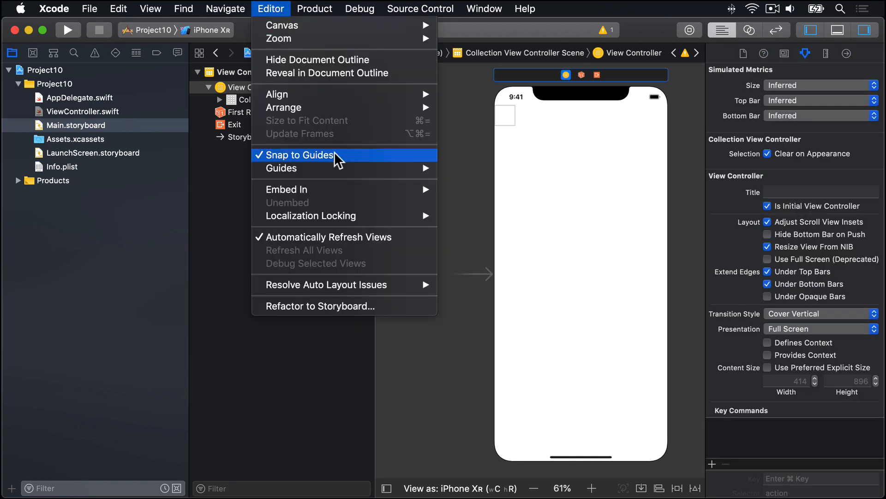
mouse_move(306, 189)
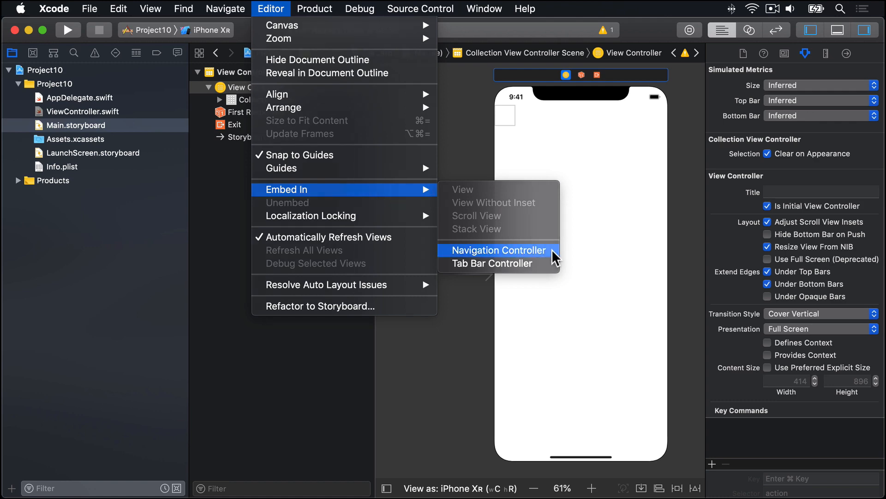
click(499, 250)
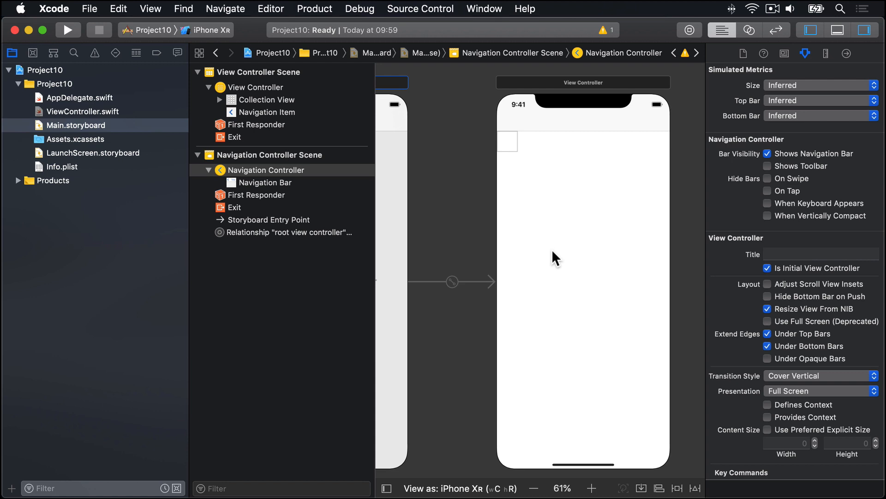
mouse_move(496, 161)
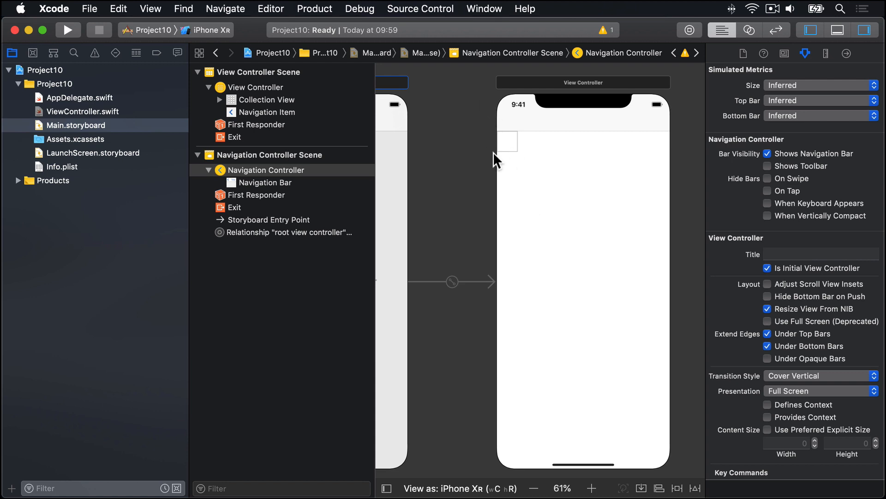
mouse_move(522, 163)
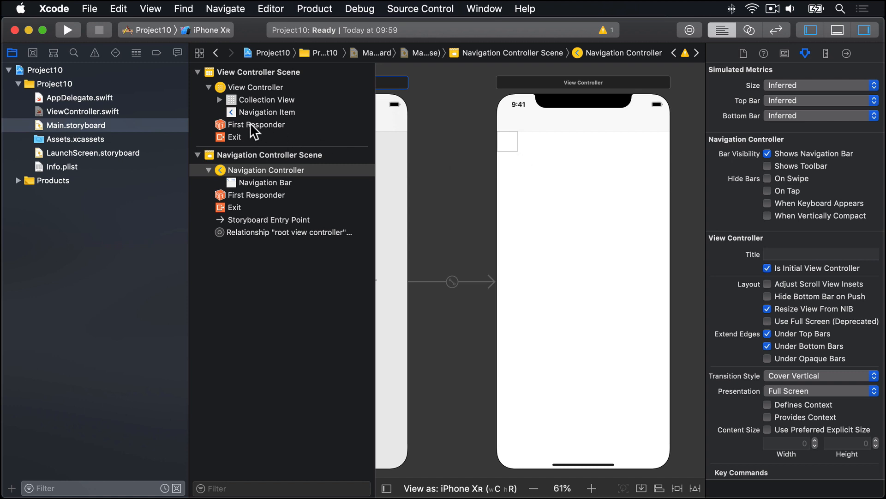
Set the Collection View's Cell Size to 140×180 and all four Section Insets to 10.
click(266, 100)
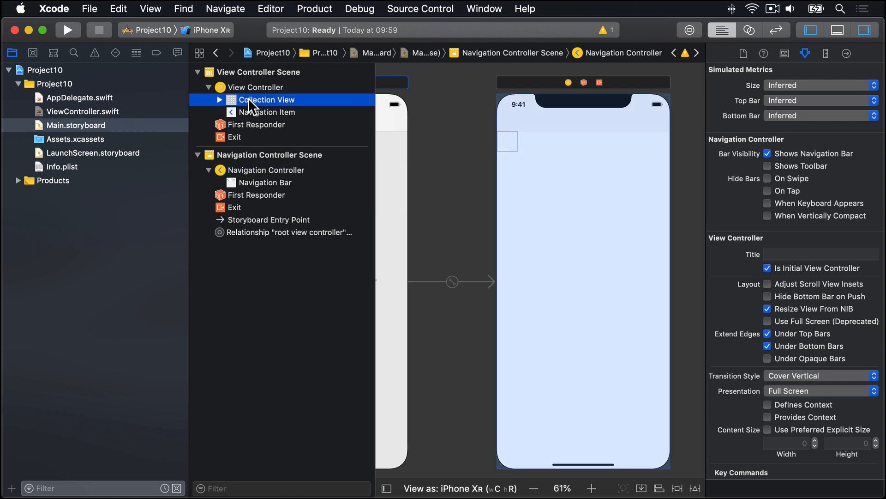
click(268, 99)
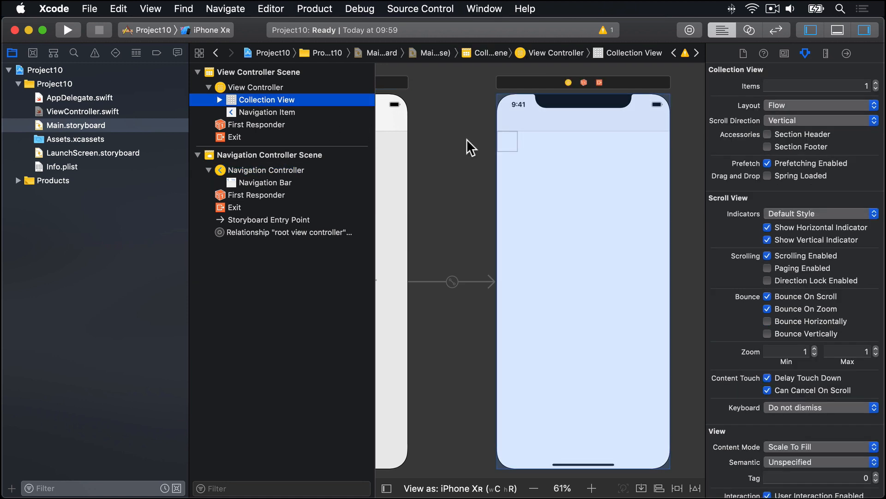
click(825, 54)
text(180)
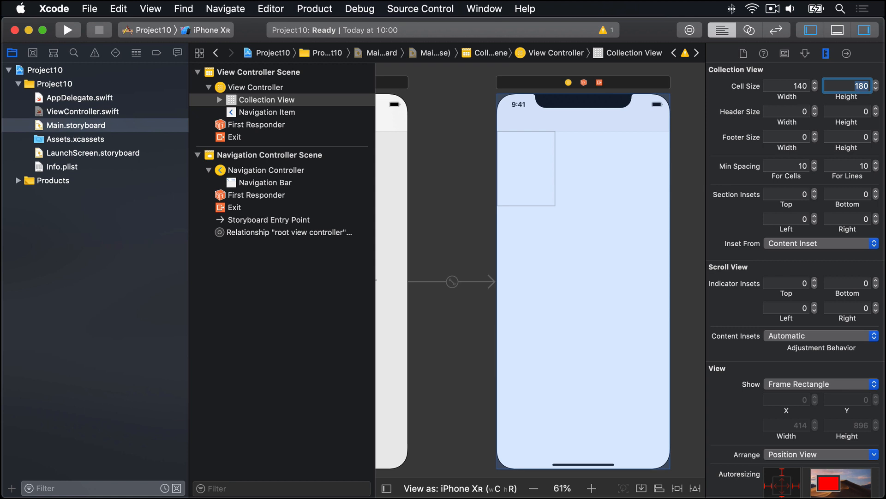
mouse_move(553, 138)
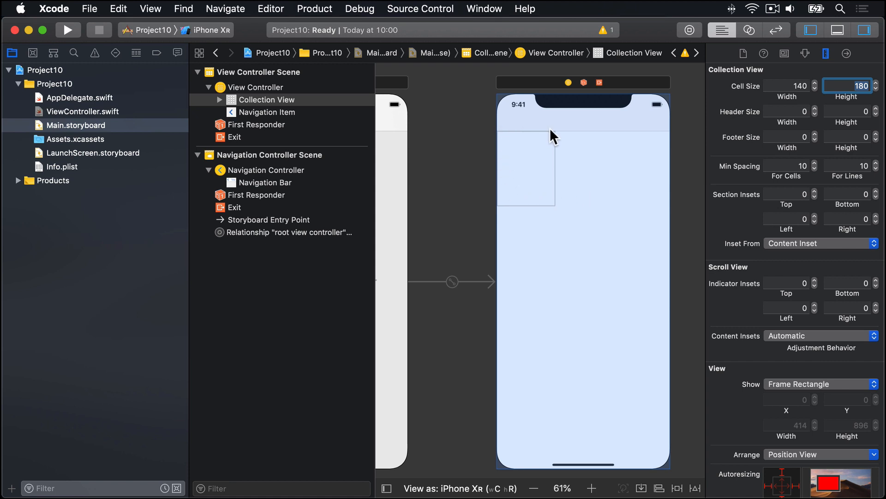
mouse_move(590, 133)
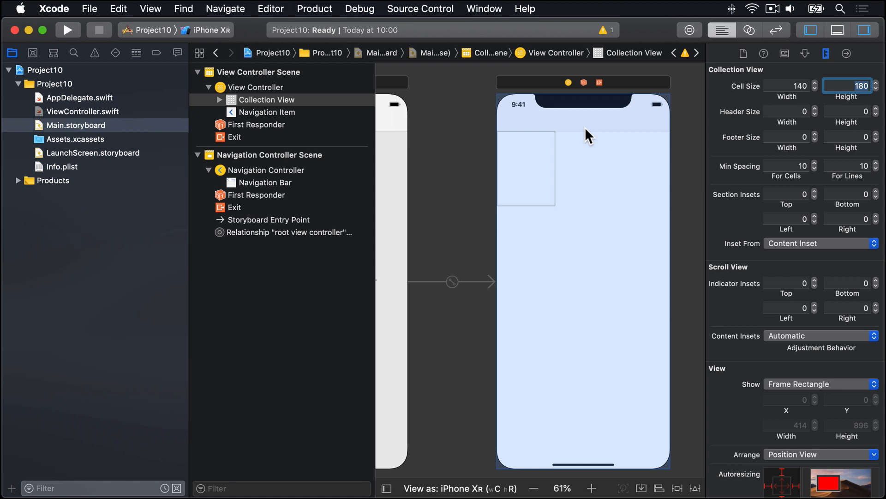
mouse_move(745, 195)
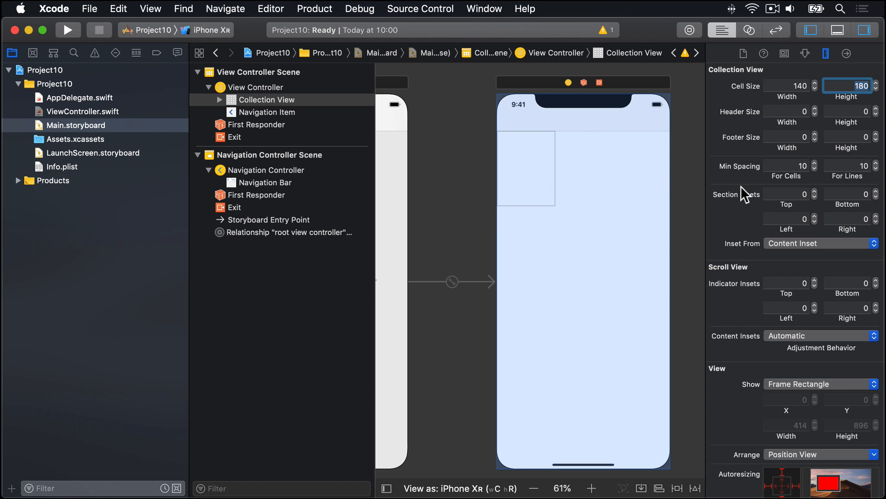
click(786, 194)
text(10)
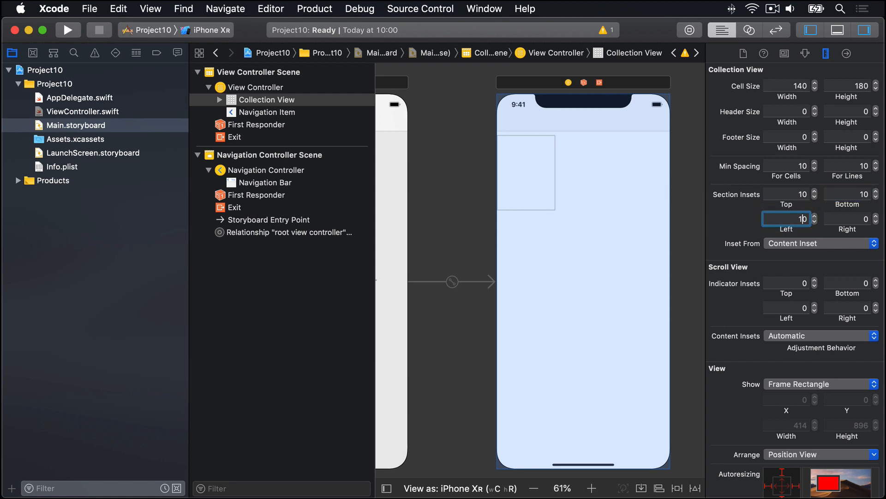
click(846, 218)
text(10)
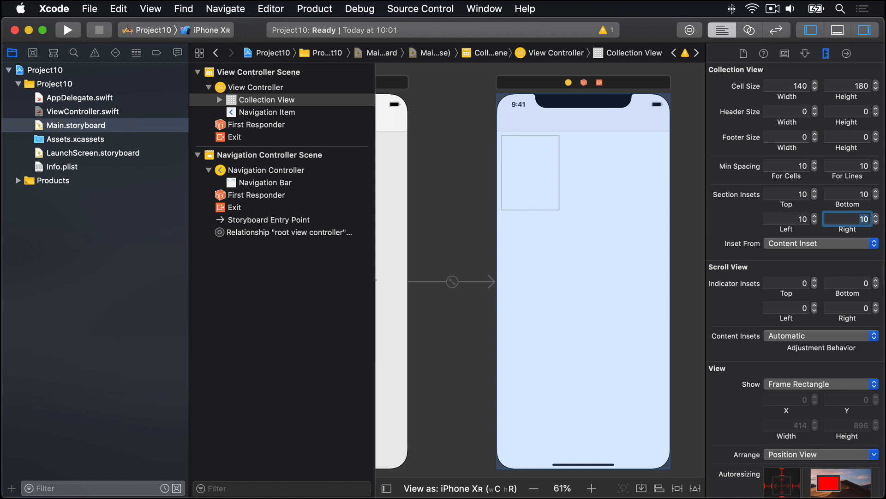
click(529, 172)
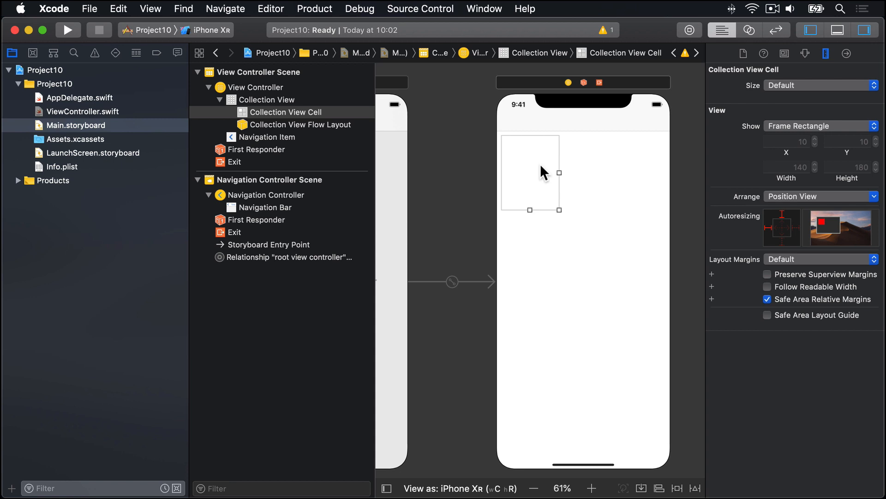
mouse_move(726, 90)
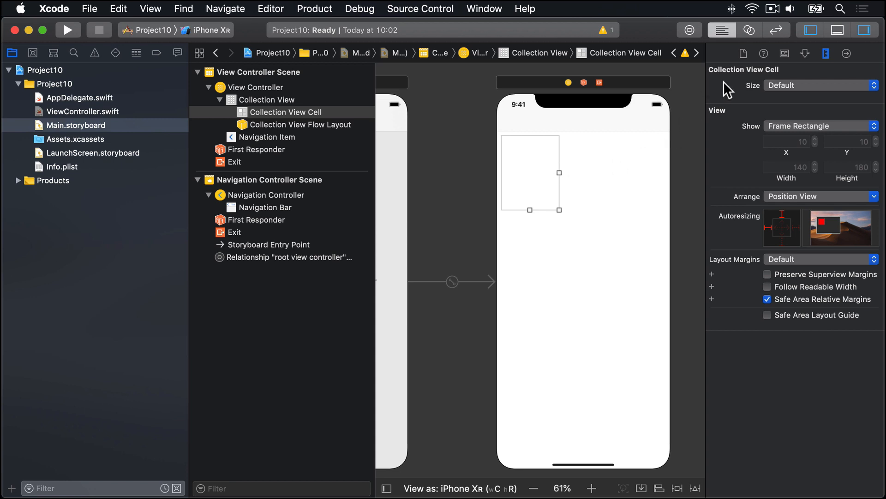
Give the prototype cell a White Color background and the reuse identifier Person.
click(805, 53)
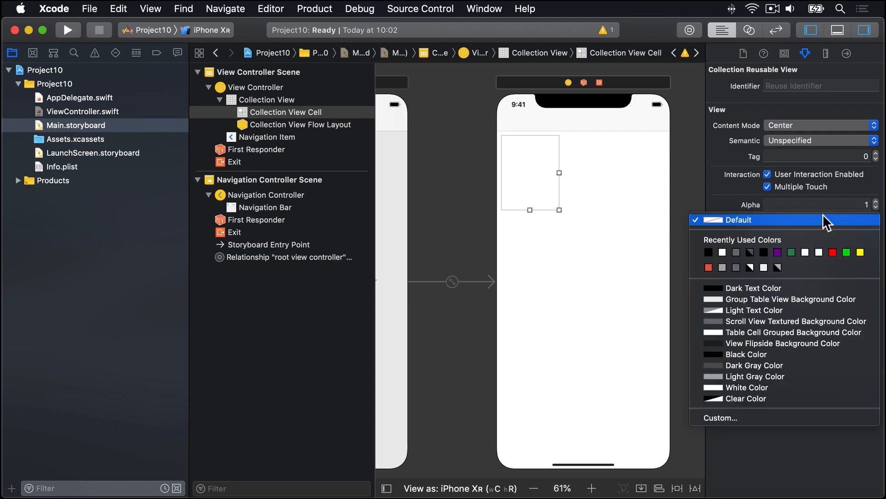
mouse_move(816, 393)
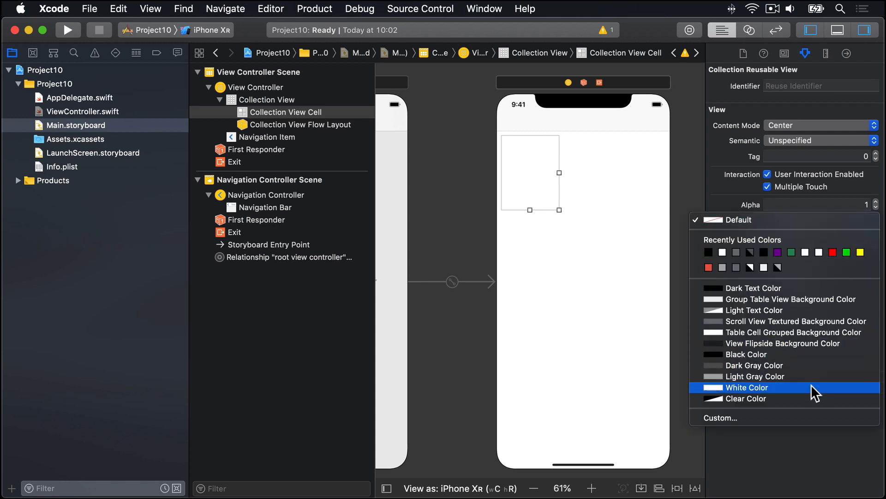
click(747, 387)
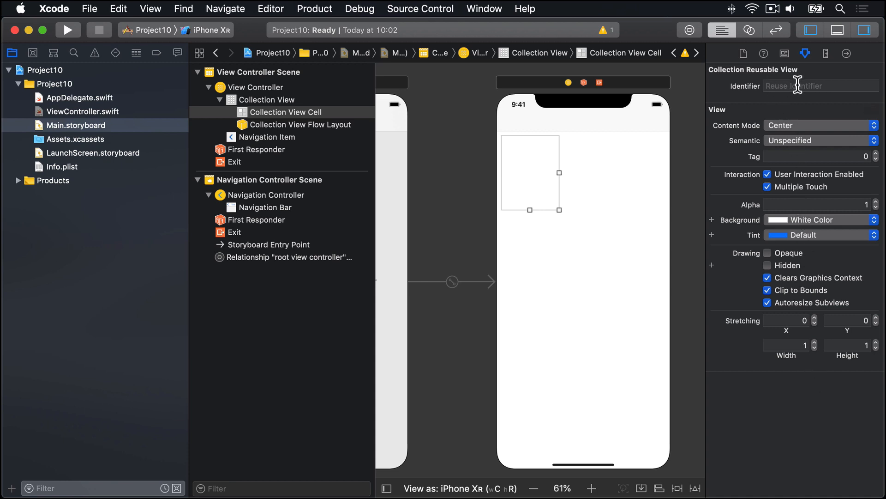
text(Person)
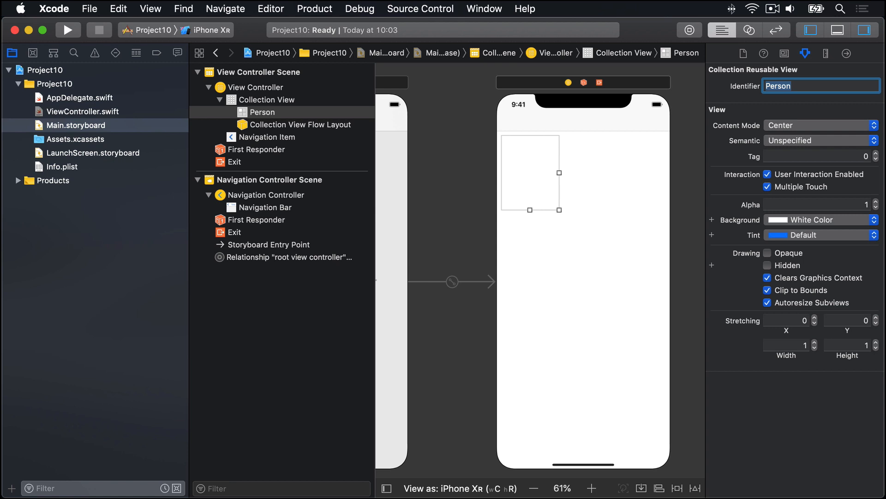
mouse_move(719, 107)
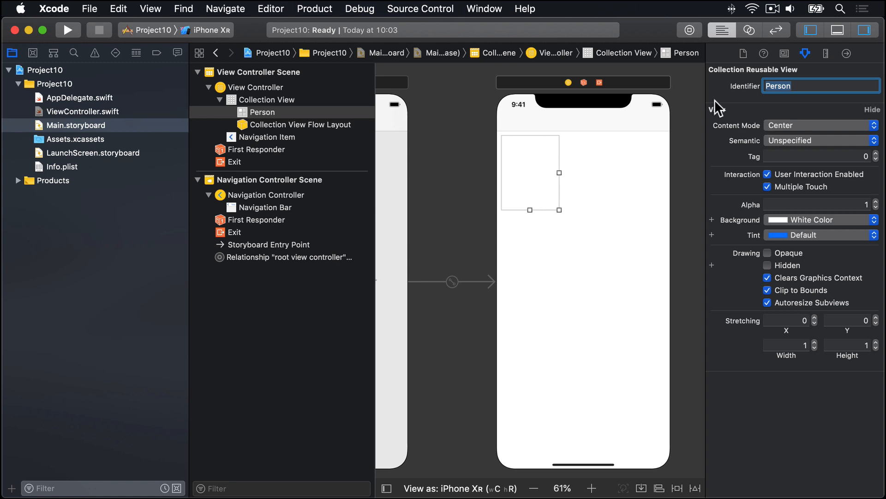
Add an Image View to the cell at X 10, Y 10 with Width 120 and Height 120.
click(689, 29)
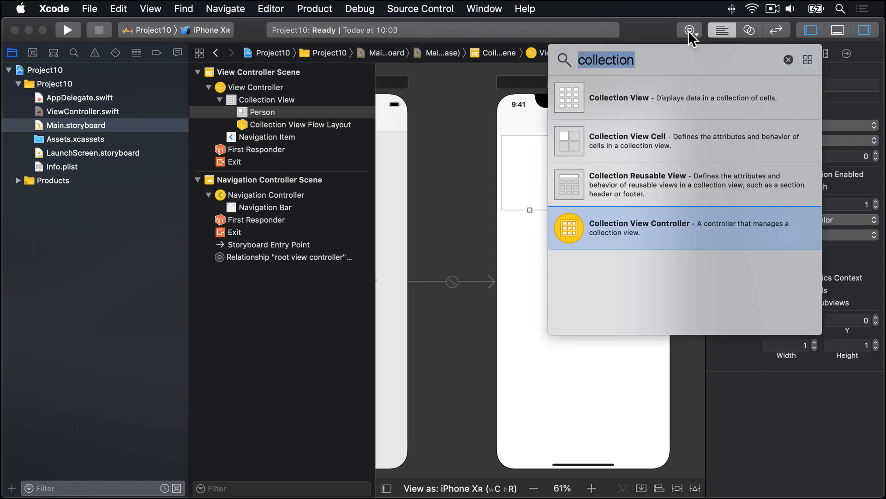
text(image)
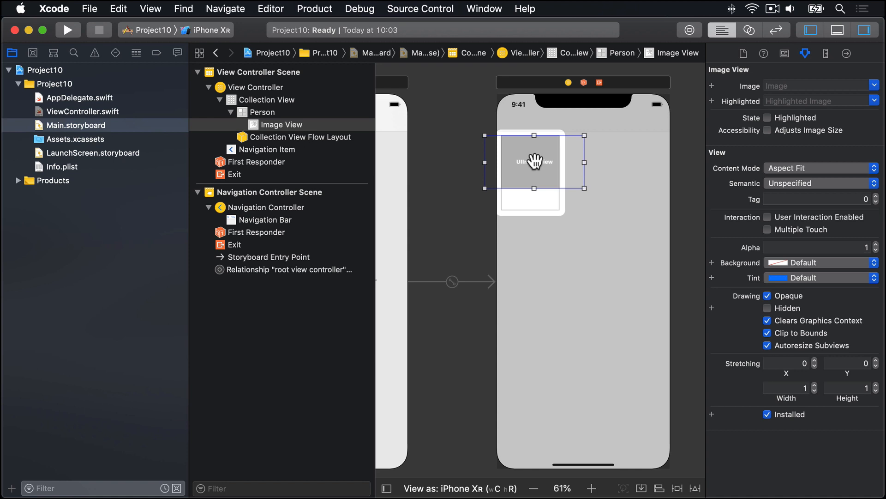
mouse_move(570, 185)
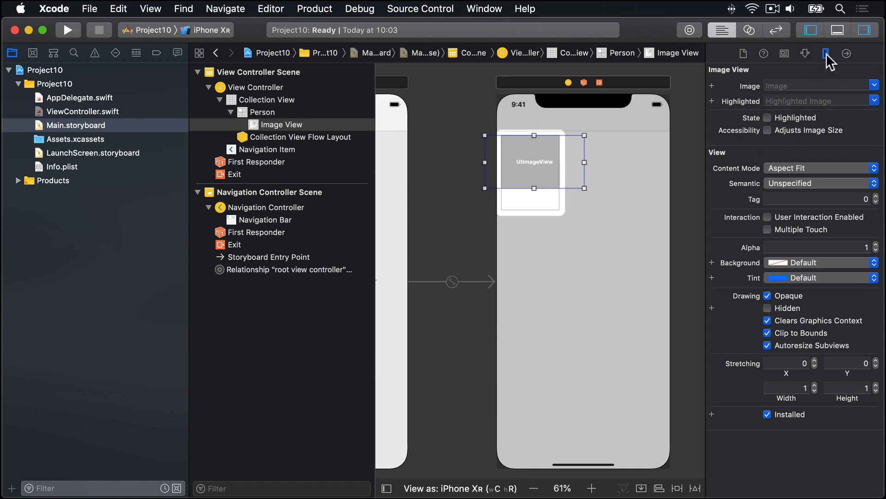
click(825, 54)
text(120)
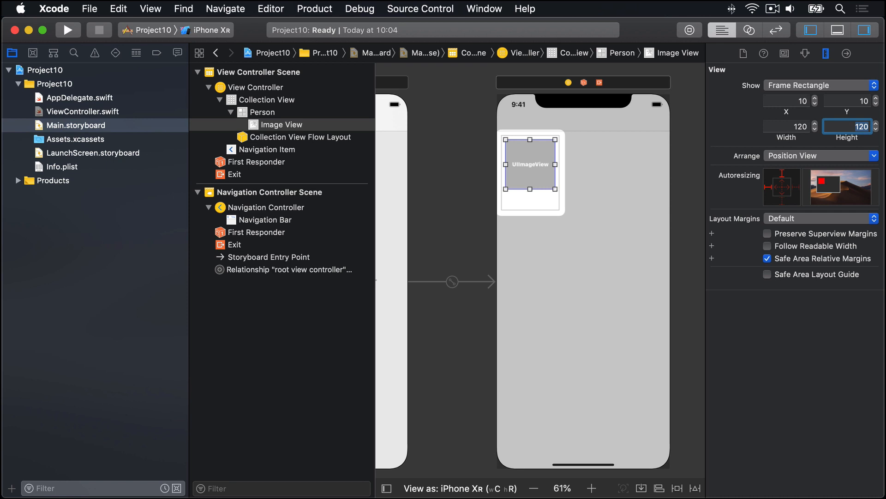
mouse_move(857, 97)
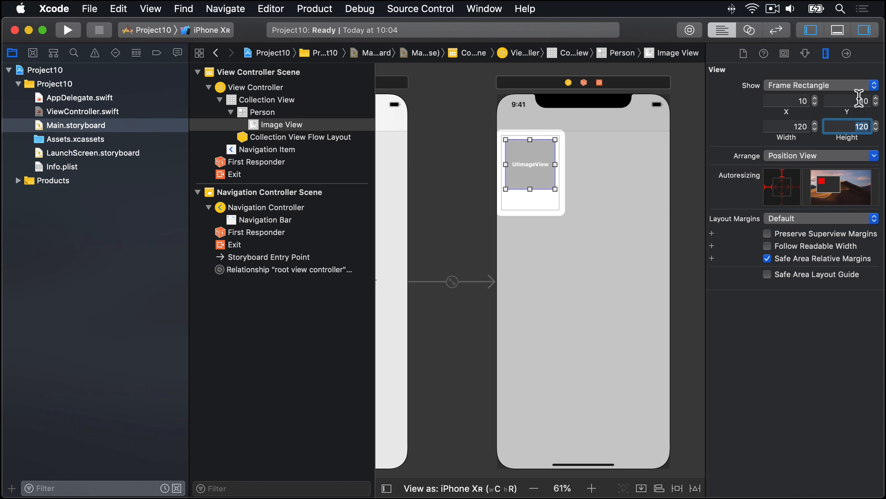
click(689, 29)
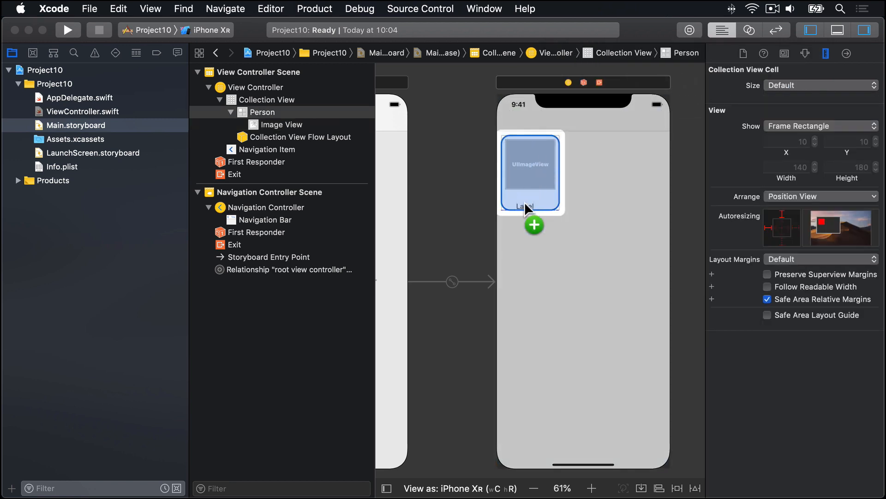
Add a Label below the image view at X 10, Y 134 with Width 120 and Height 40.
click(530, 198)
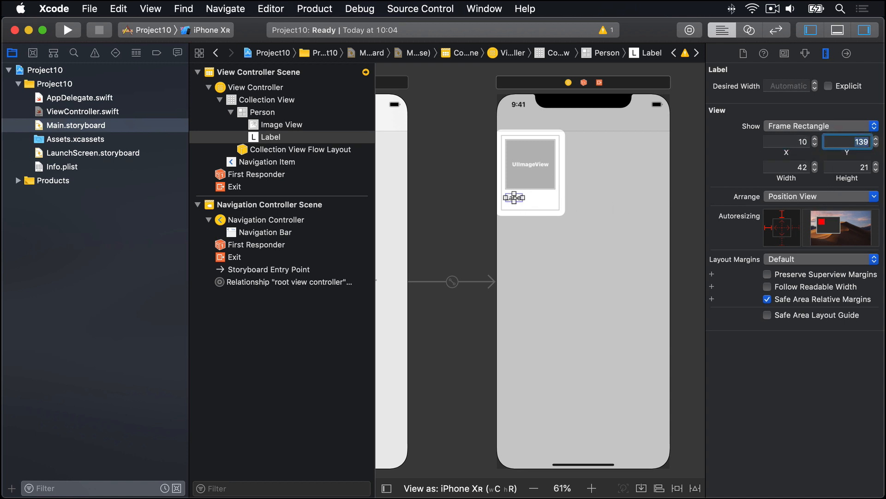
text(134)
click(786, 167)
text(120)
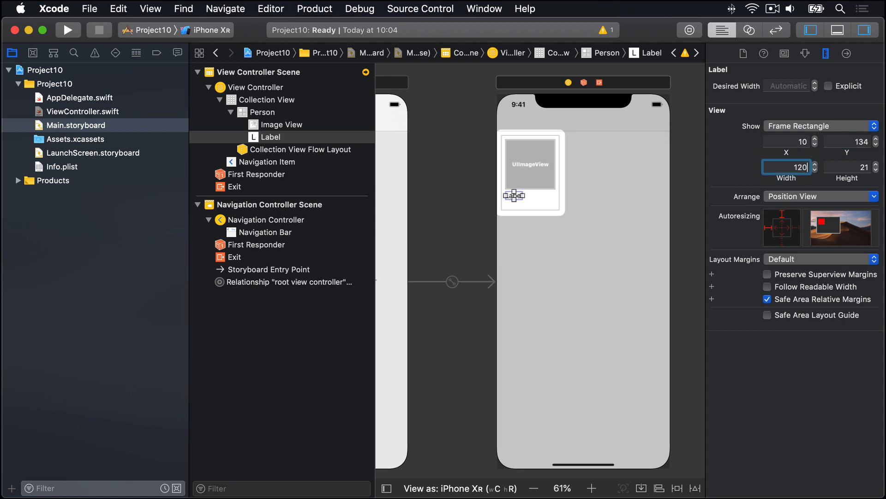
click(847, 167)
text(40)
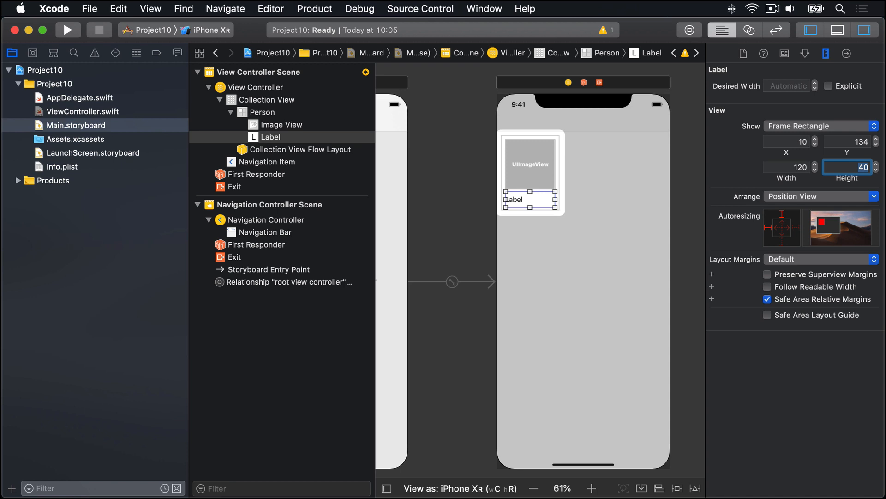
mouse_move(805, 54)
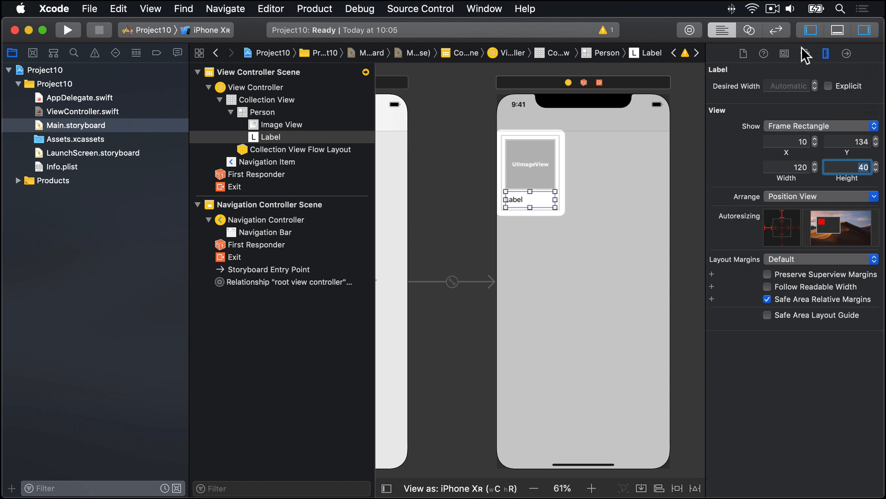
Set the label's font to custom Marker Felt Thin size 16 and centre its text.
click(805, 54)
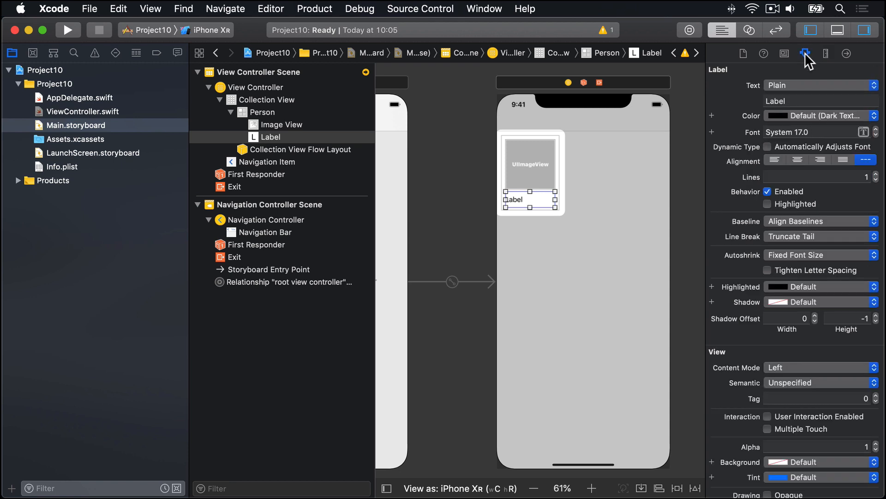
mouse_move(852, 131)
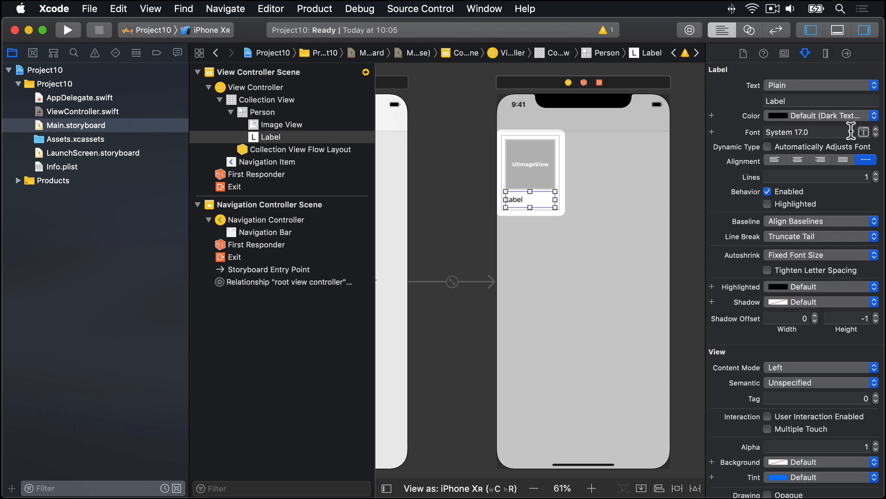
click(865, 131)
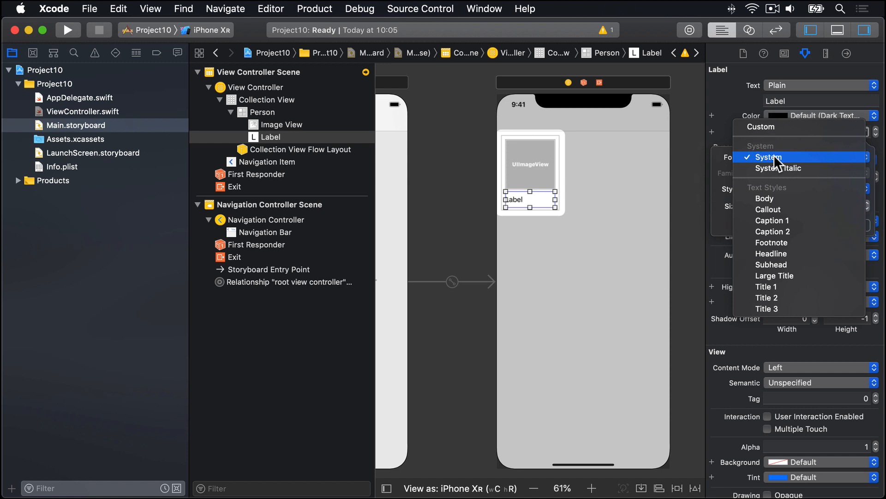
click(760, 127)
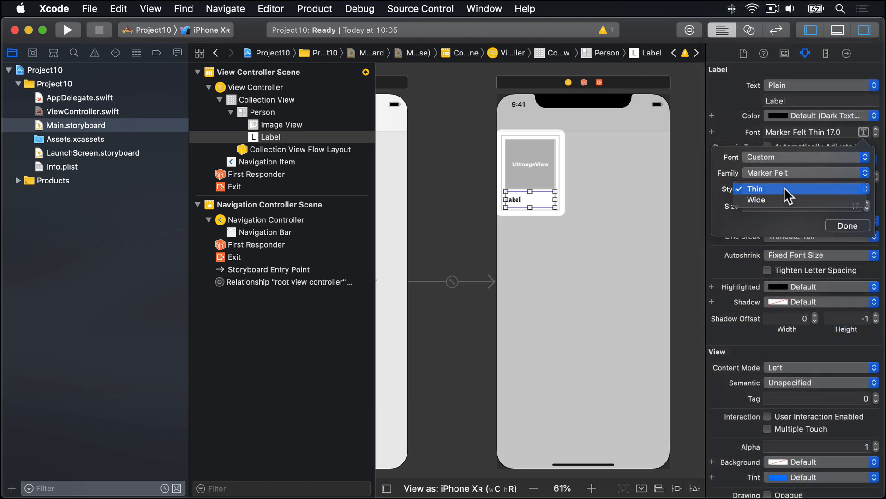
click(754, 188)
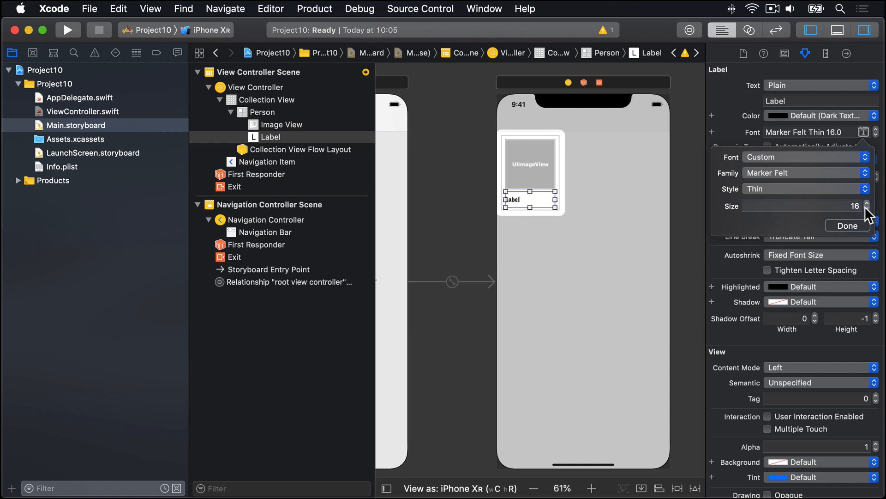
click(847, 226)
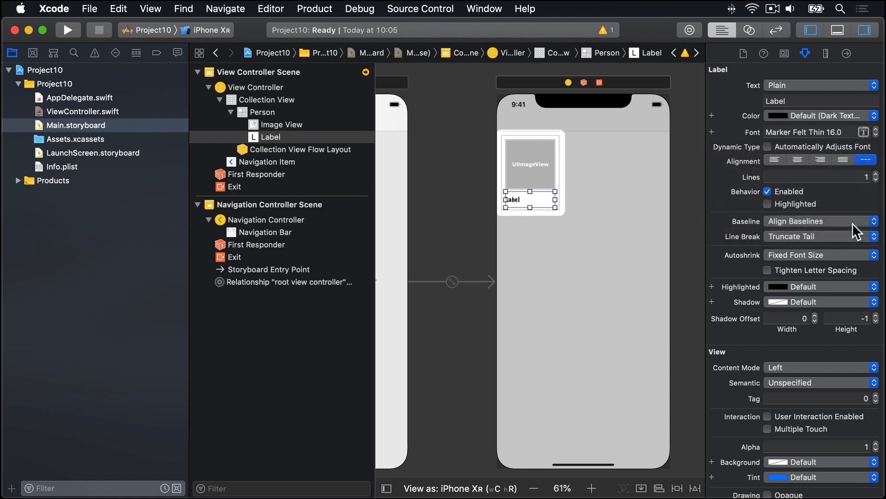
click(798, 159)
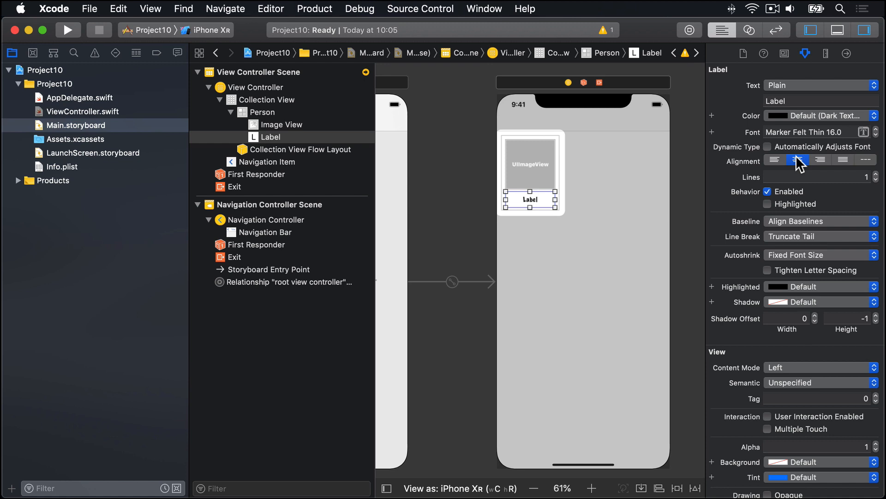
click(880, 175)
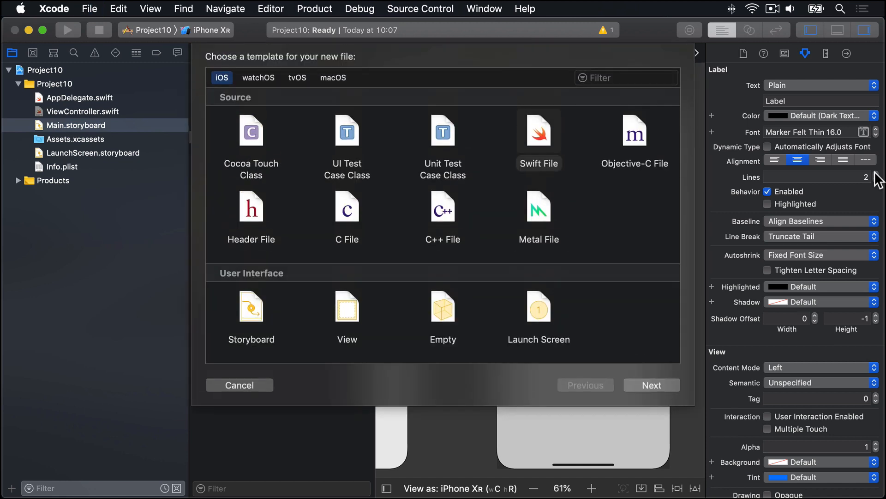
Create a Cocoa Touch Class PersonCell subclassing UICollectionViewCell and save PersonCell.swift.
click(538, 131)
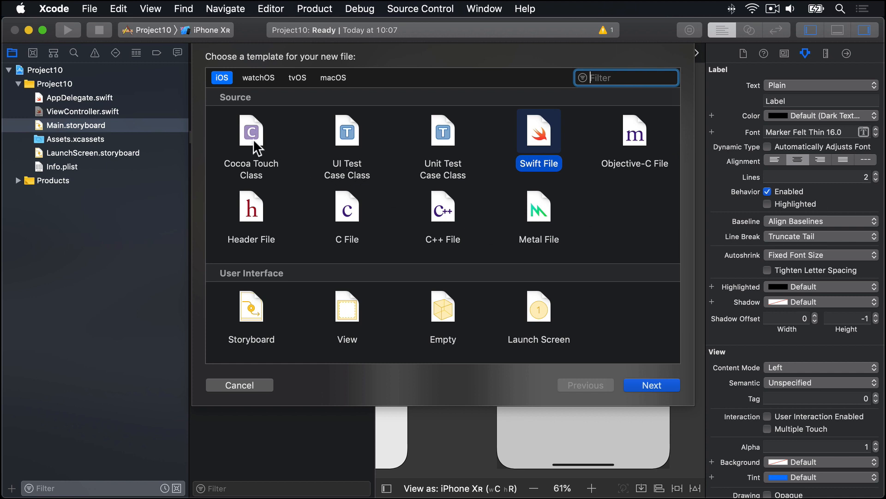
click(650, 385)
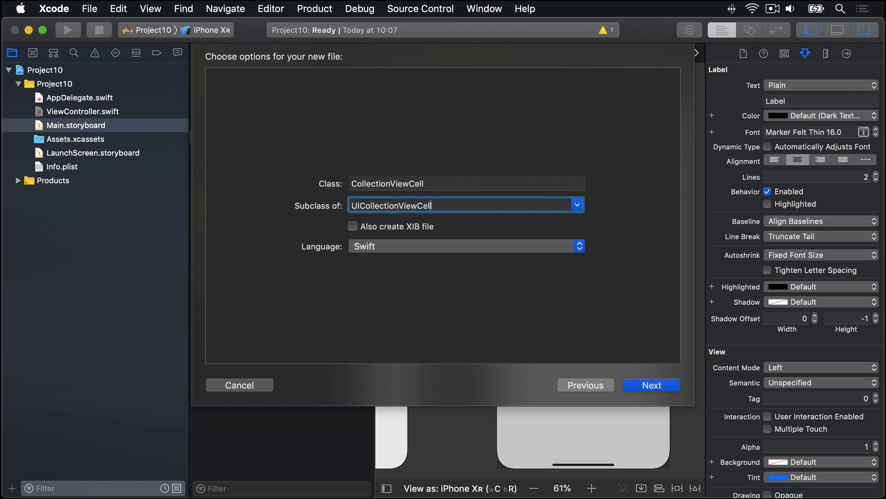
click(465, 183)
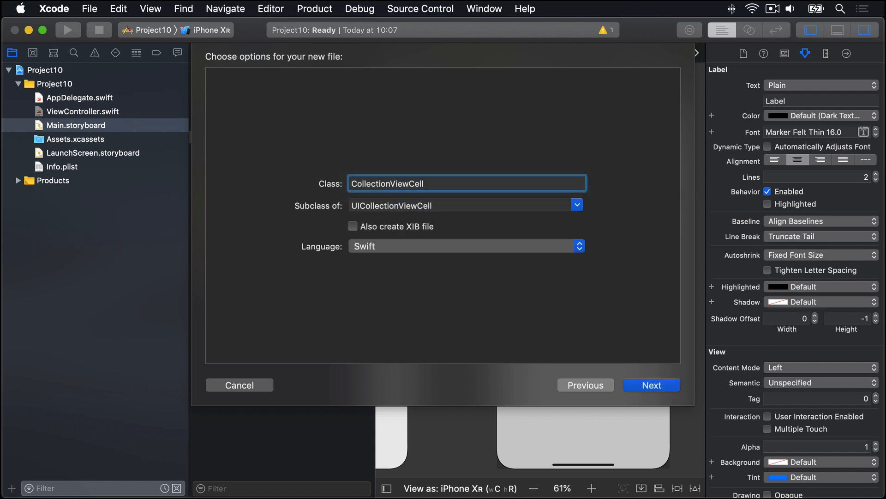
text(PersonCell)
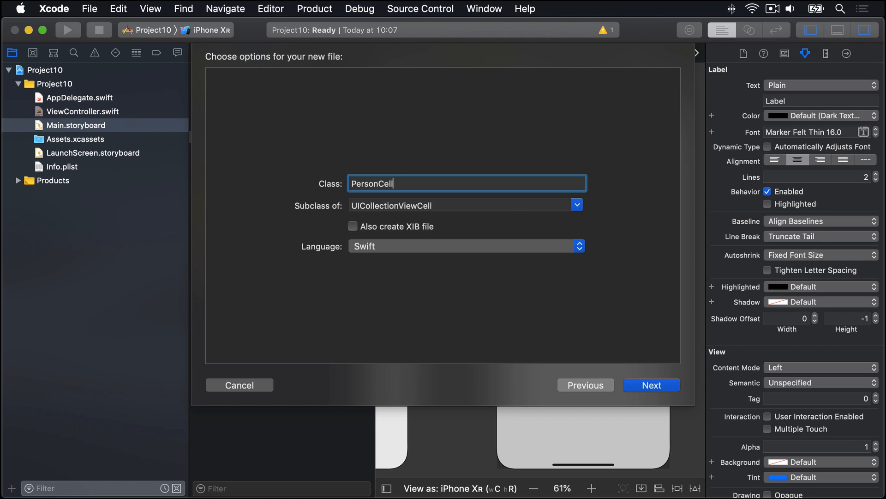
click(650, 385)
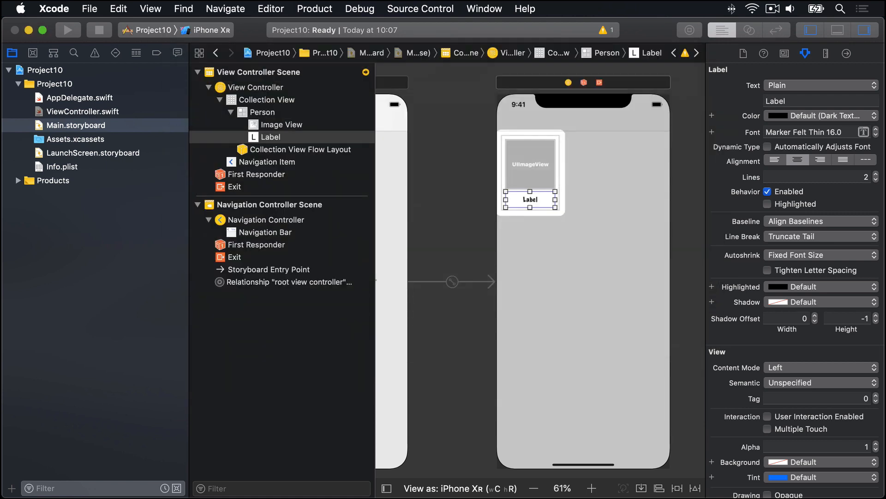
click(75, 138)
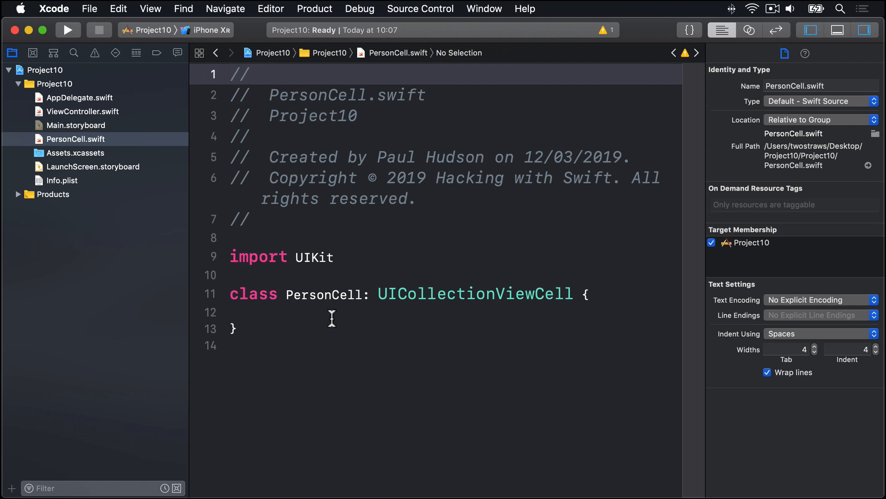
Review the PersonCell and UICollectionViewCell names, then return to Main.storyboard.
double_click(324, 293)
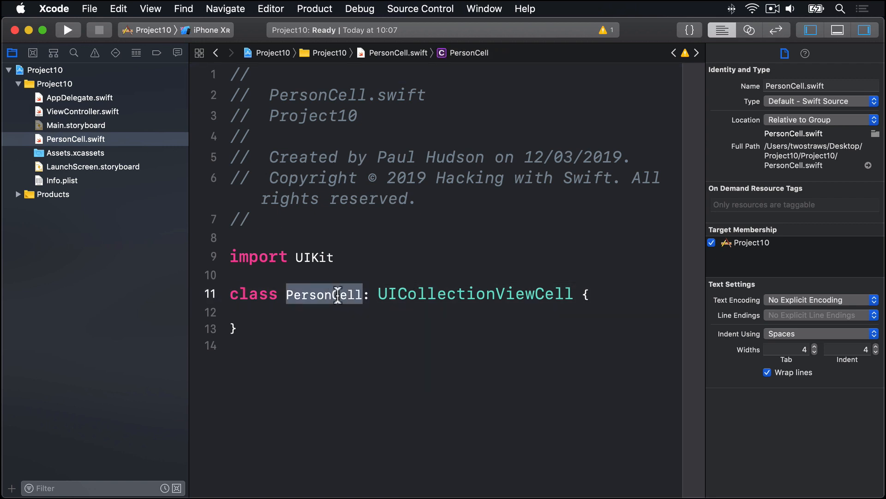
double_click(475, 294)
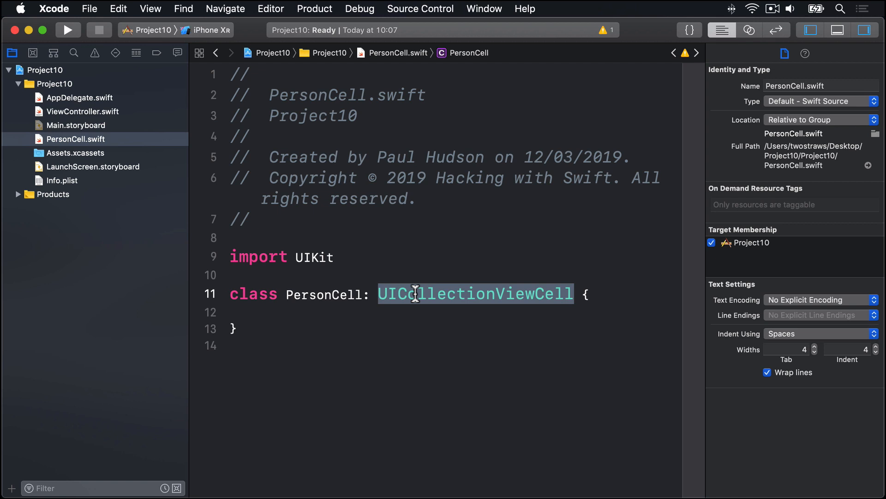
click(76, 125)
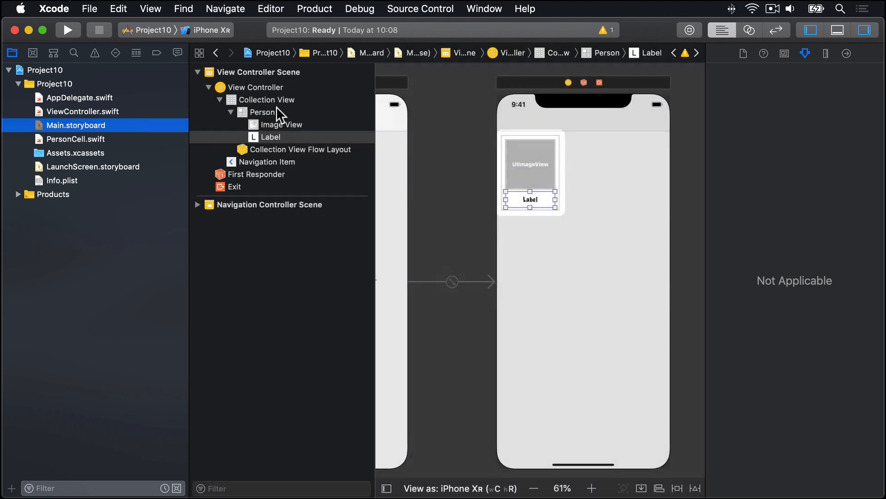
mouse_move(290, 119)
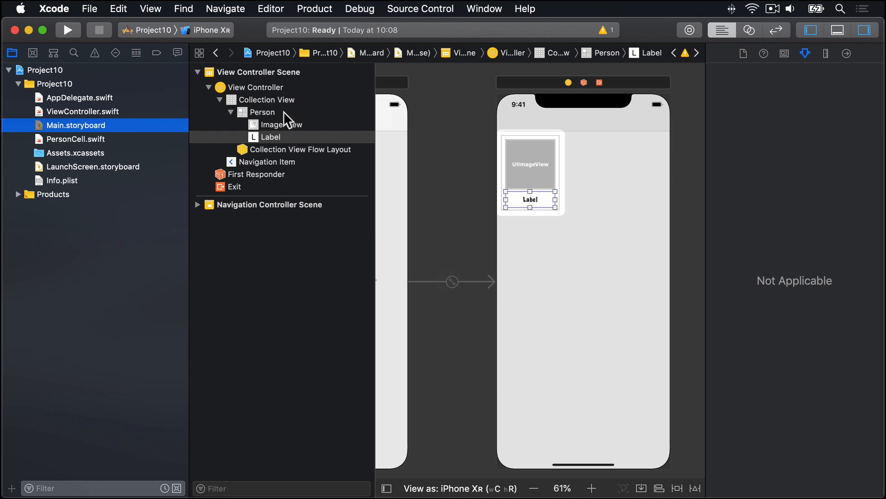
Assign PersonCell as the custom class of the selected Person collection view cell.
click(261, 112)
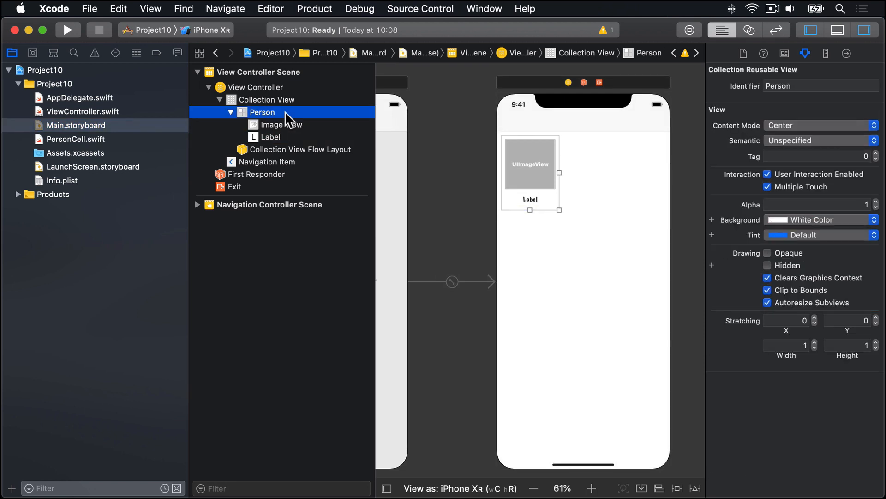
mouse_move(794, 113)
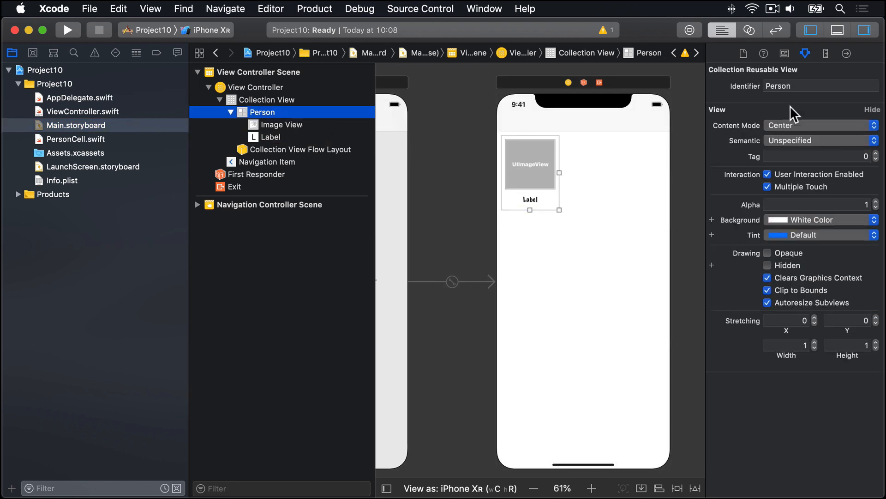
click(784, 53)
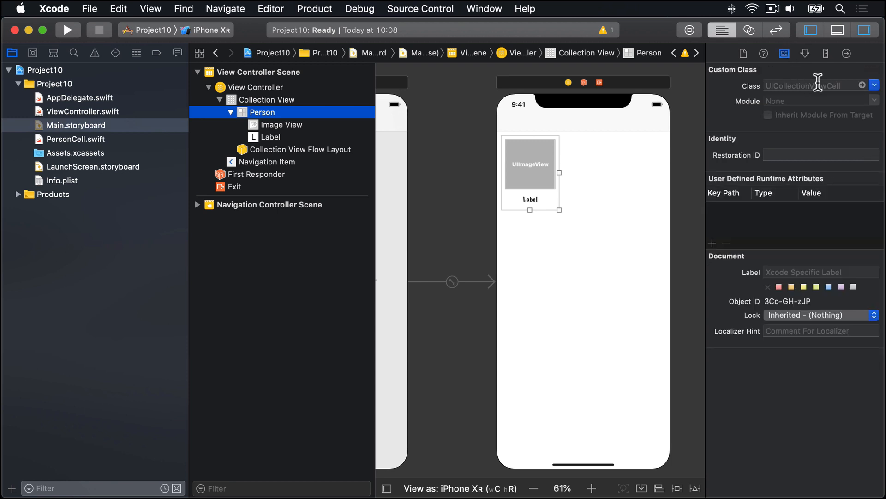
text(PersonCell)
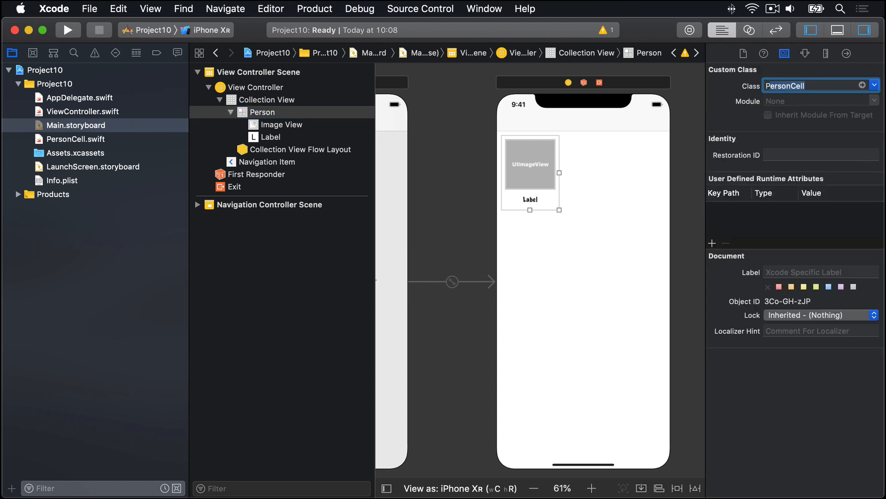
click(769, 116)
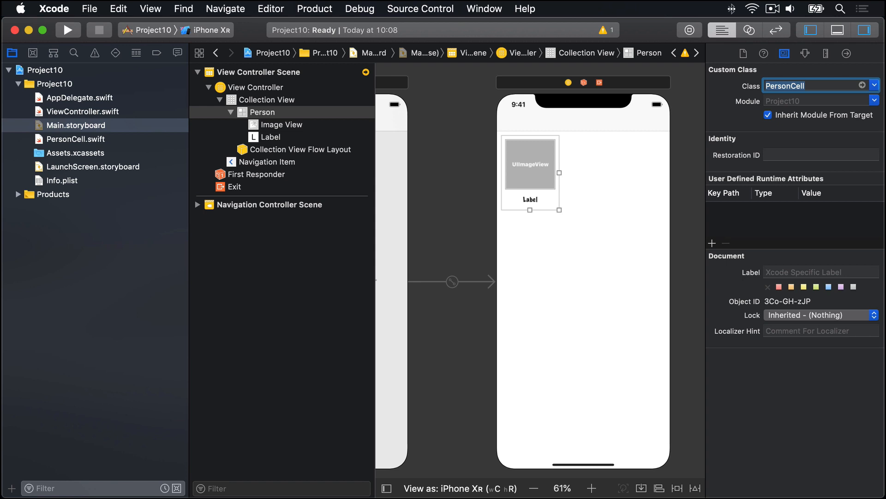
mouse_move(784, 87)
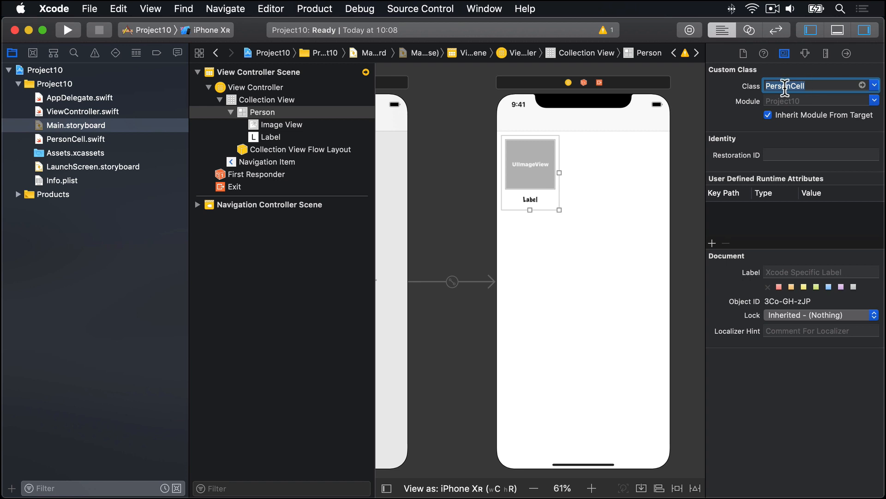
click(749, 30)
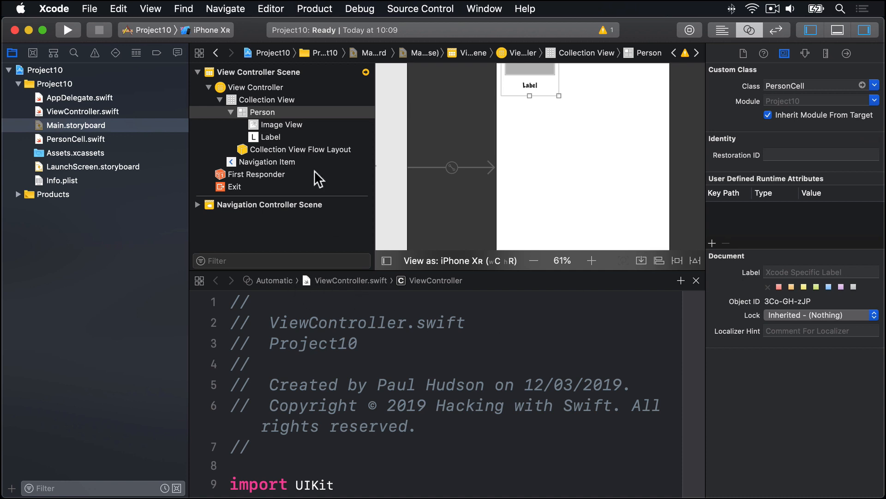
mouse_move(514, 172)
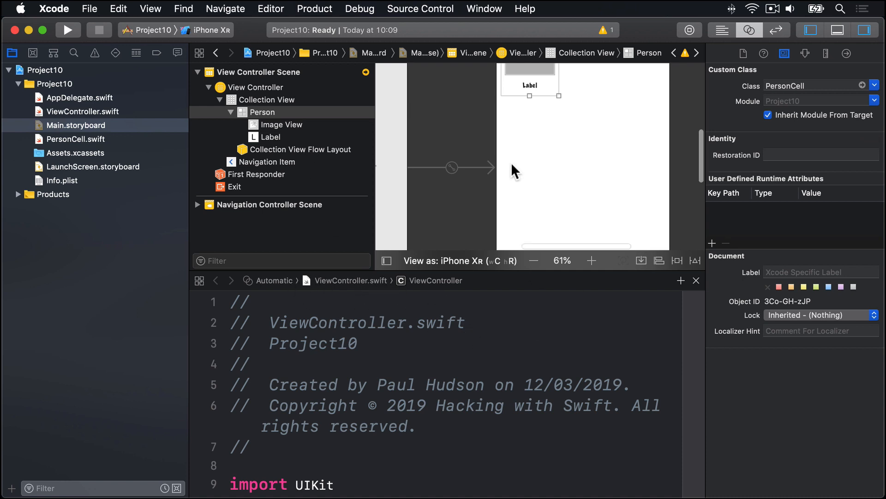
Show PersonCell.swift in the side editor next to the storyboard via the manual jump bar.
click(263, 112)
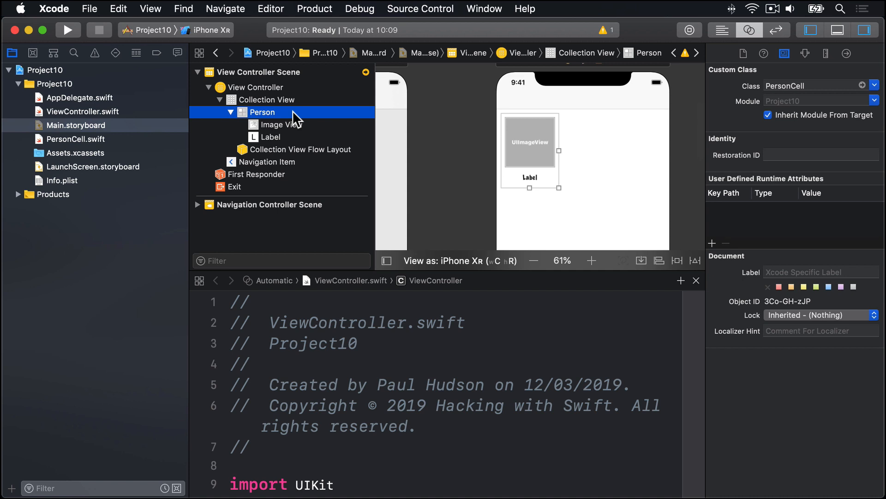
mouse_move(287, 285)
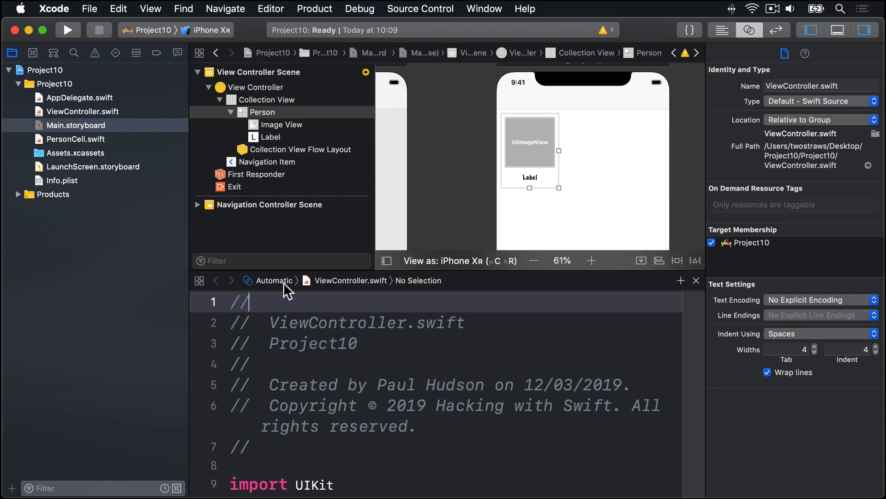
click(271, 280)
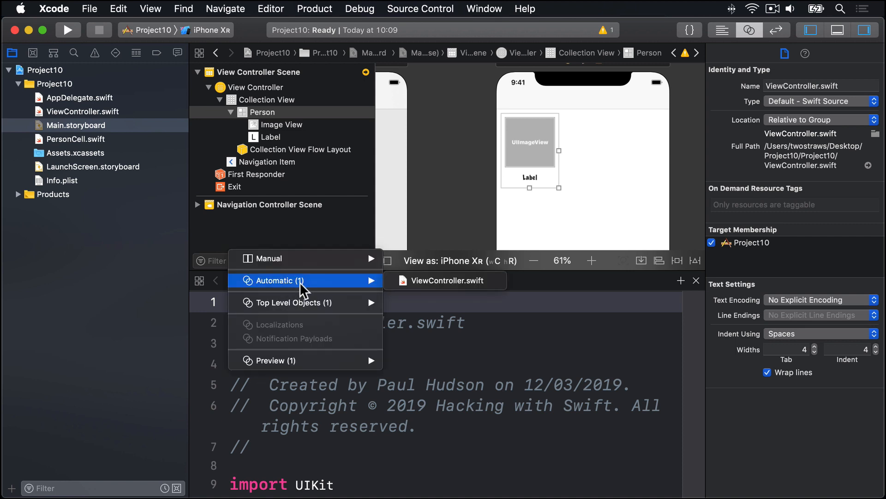
mouse_move(268, 257)
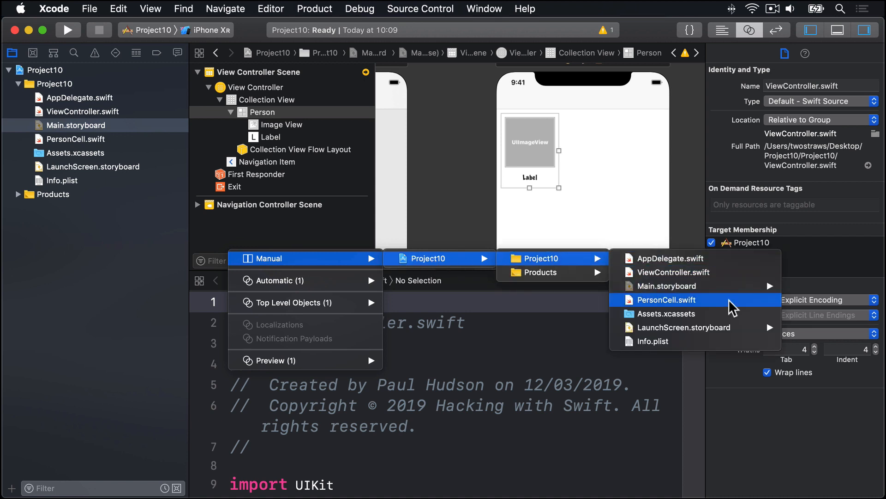
mouse_move(730, 310)
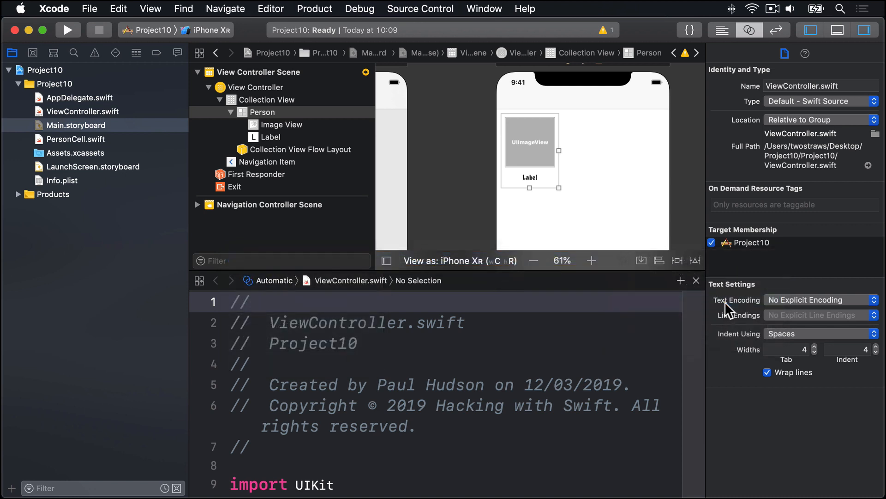
click(82, 138)
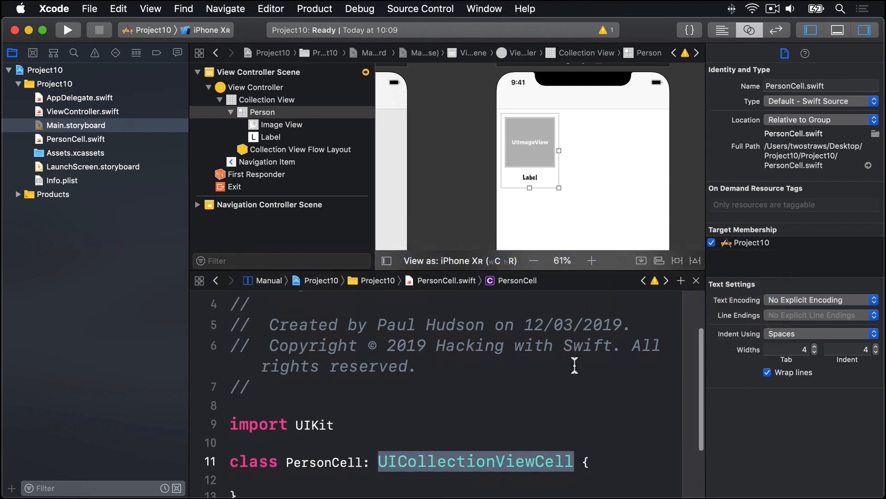
scroll(down, 3)
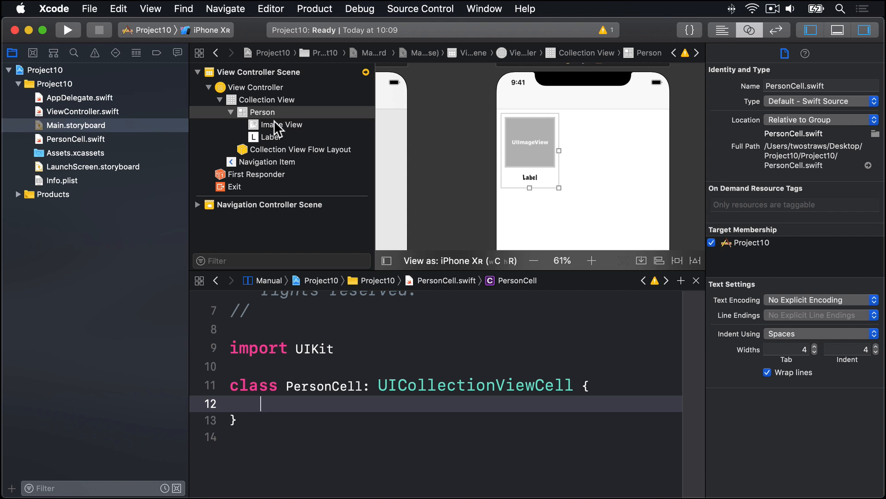
Connect the cell's image view to PersonCell as an outlet named imageView.
click(281, 125)
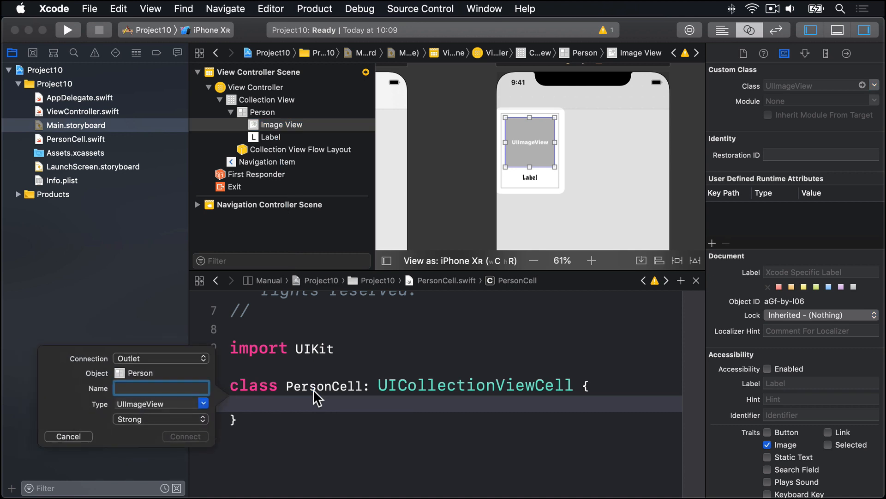
text(imageVi)
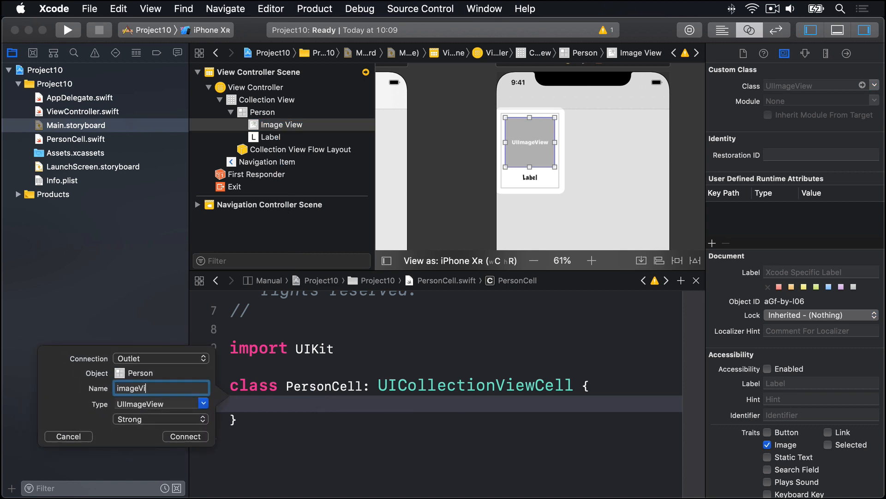
text(ew)
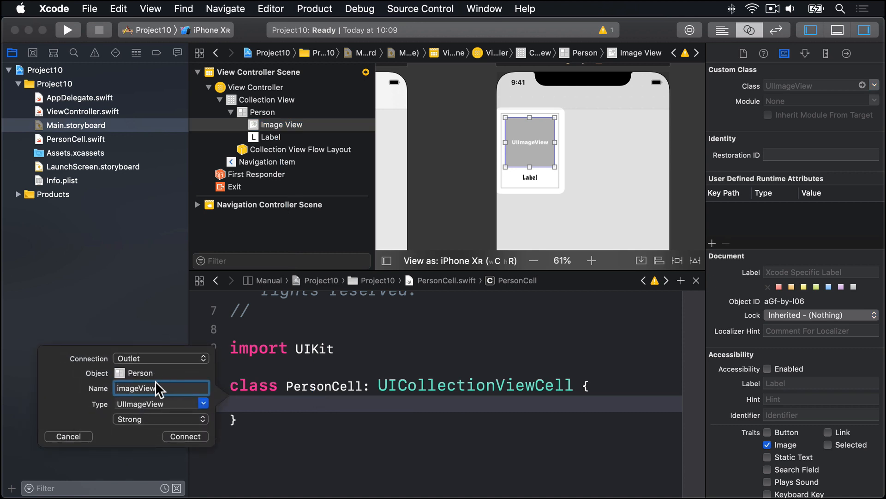
mouse_move(194, 439)
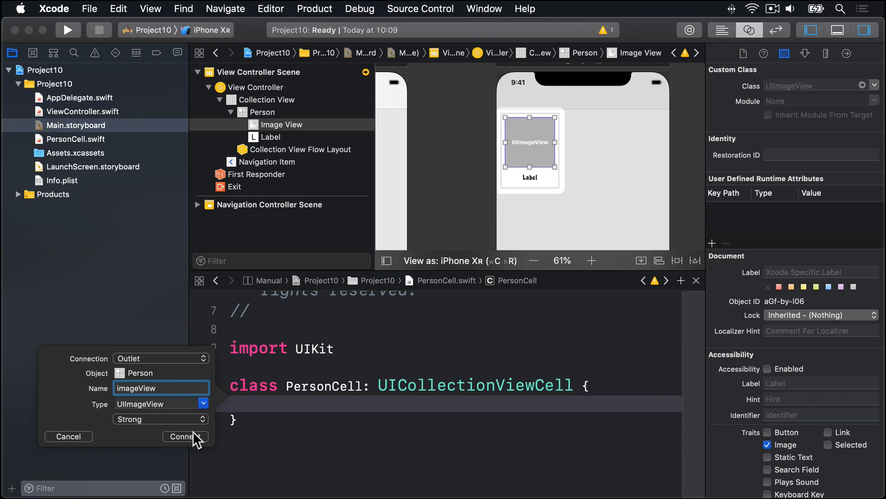
click(181, 436)
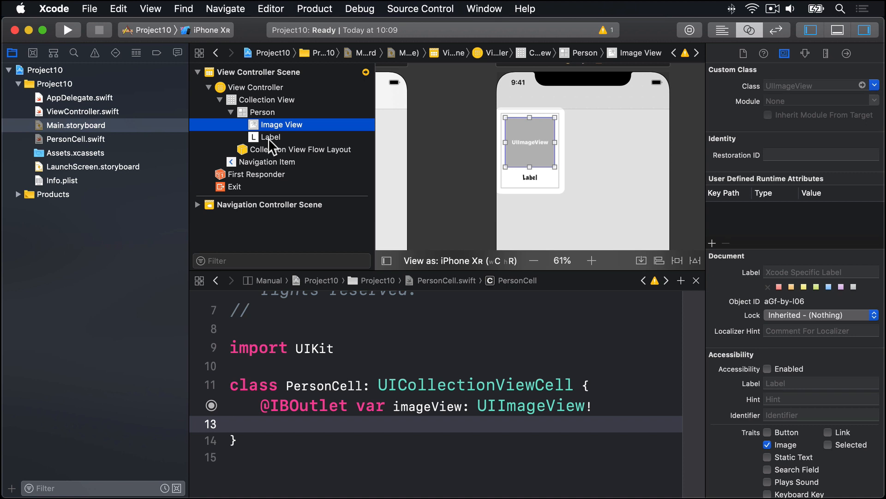
Connect the cell's label to PersonCell as an outlet named name.
click(273, 137)
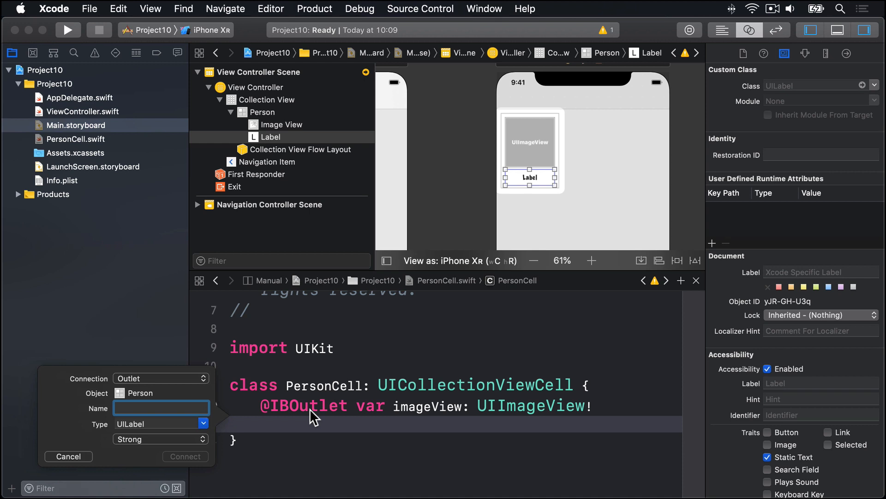
text(name)
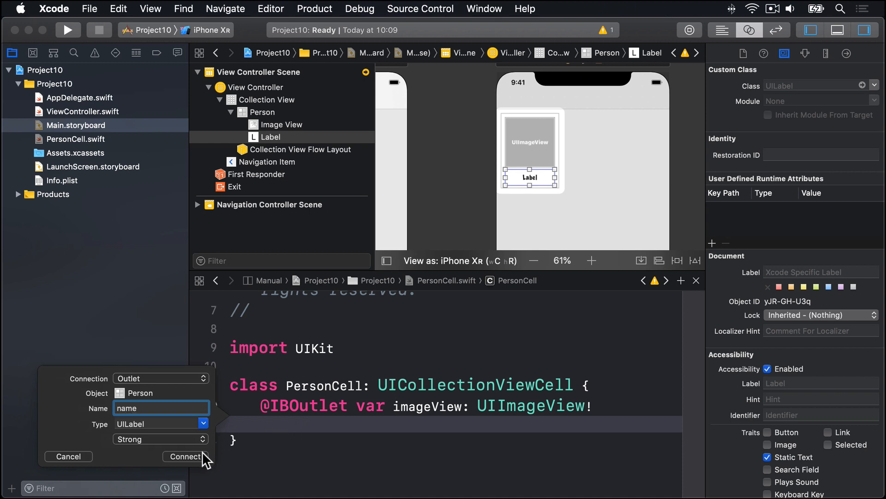
click(184, 456)
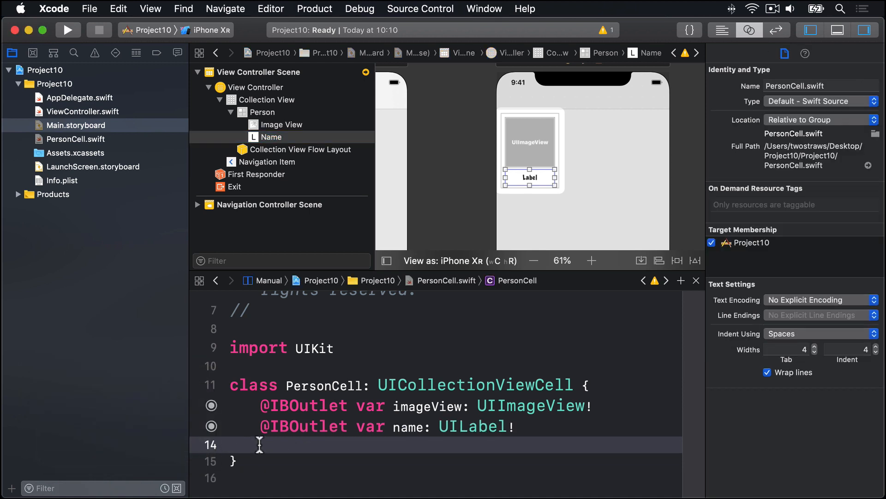